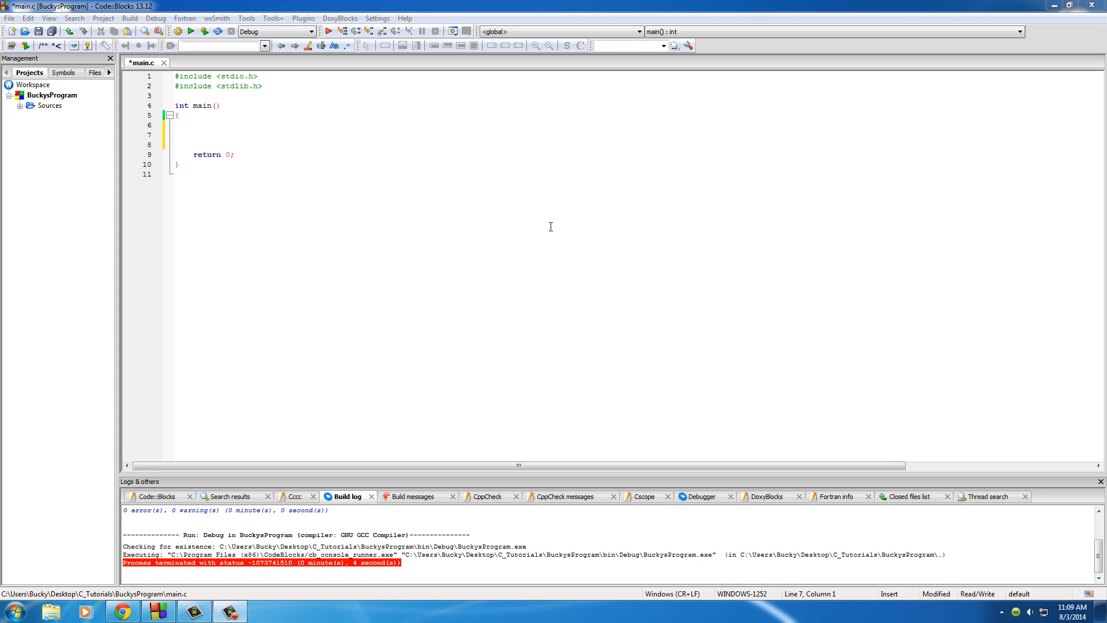
{"action": "mouse_move", "coordinate": [223, 142]}
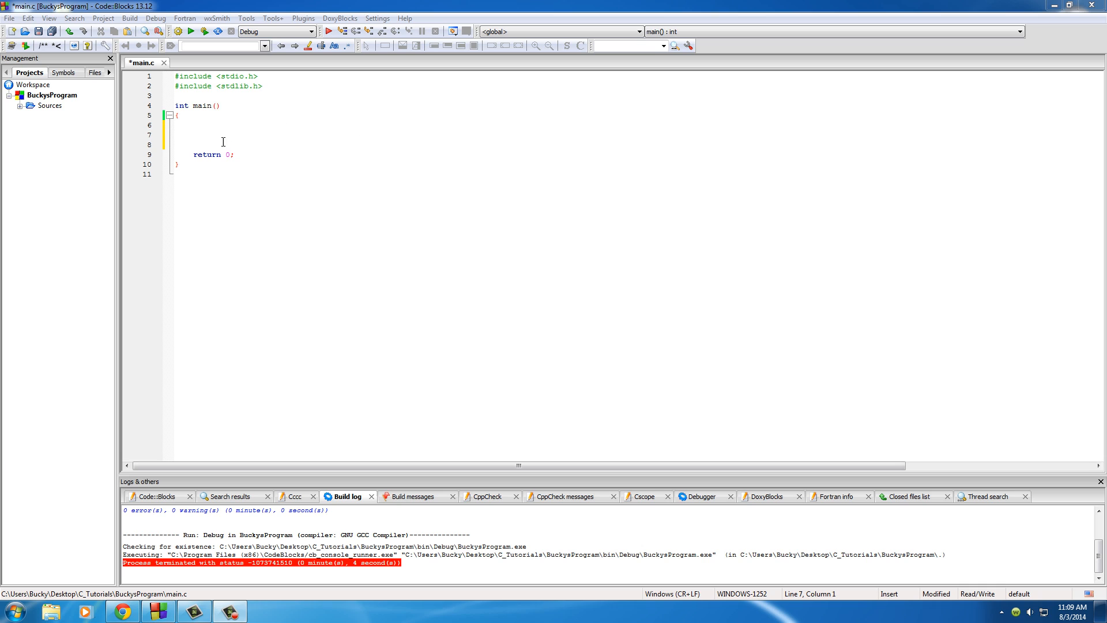
Delete an extra blank line in main's empty body above return 0.
{"action": "left_click", "coordinate": [192, 135]}
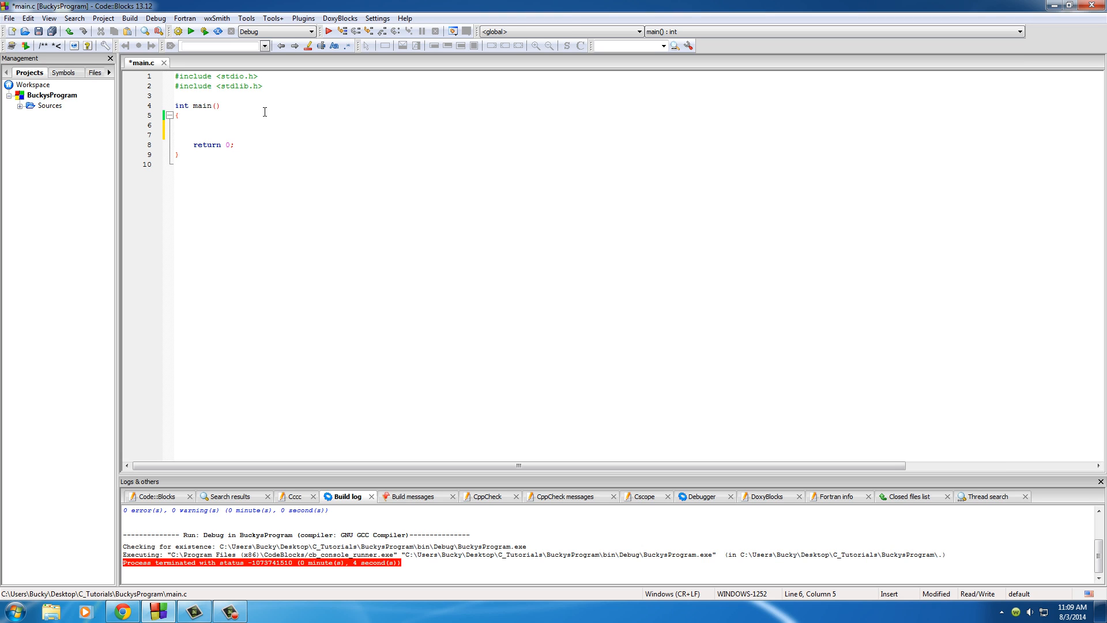
{"action": "left_click", "coordinate": [192, 126]}
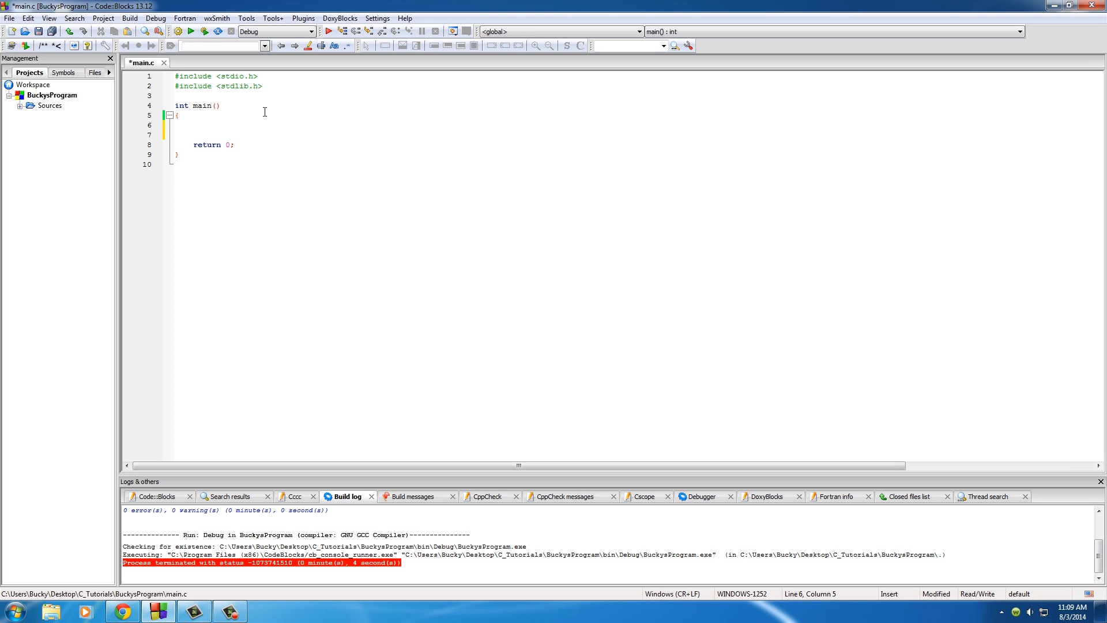
{"action": "left_click", "coordinate": [192, 125]}
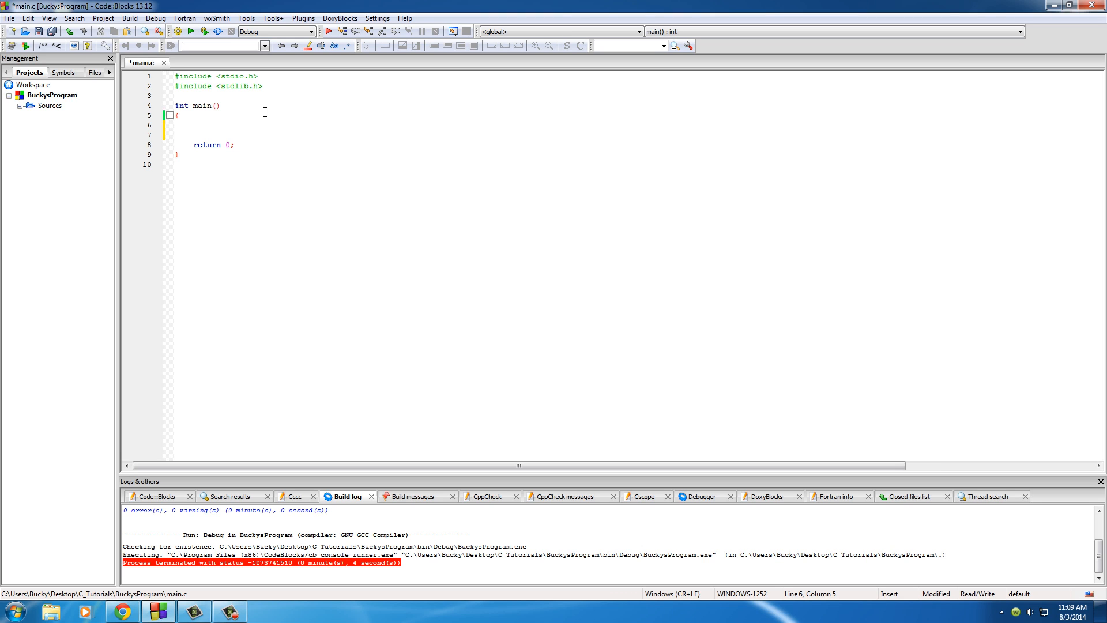
{"action": "left_click", "coordinate": [192, 125]}
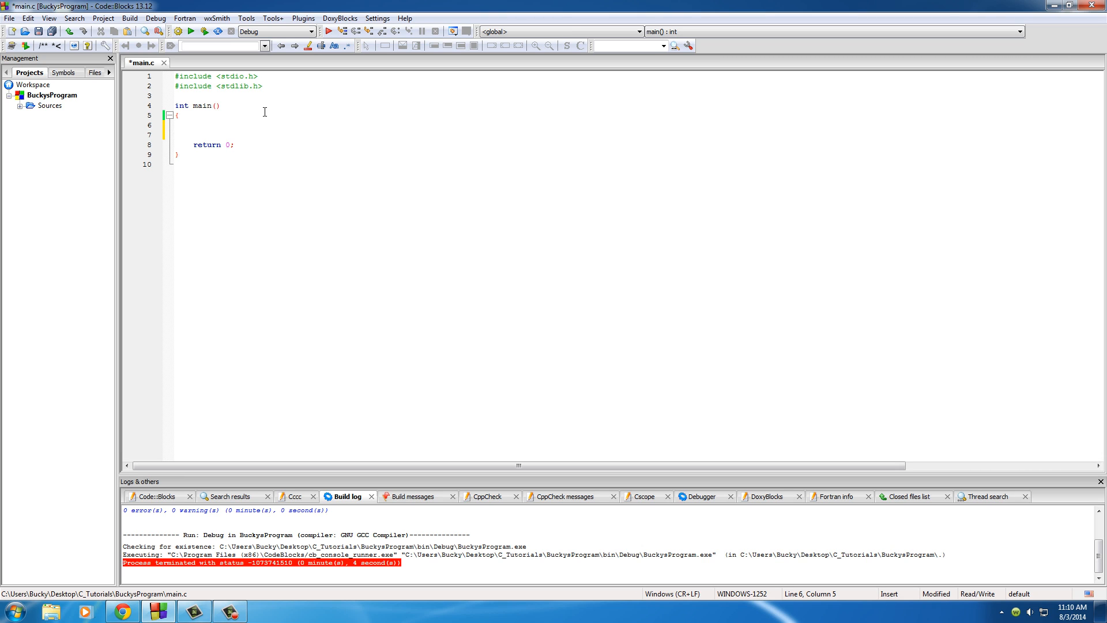
Declare int hoursStudied = 60; with a trailing //10 or more comment.
{"action": "type", "text": "int"}
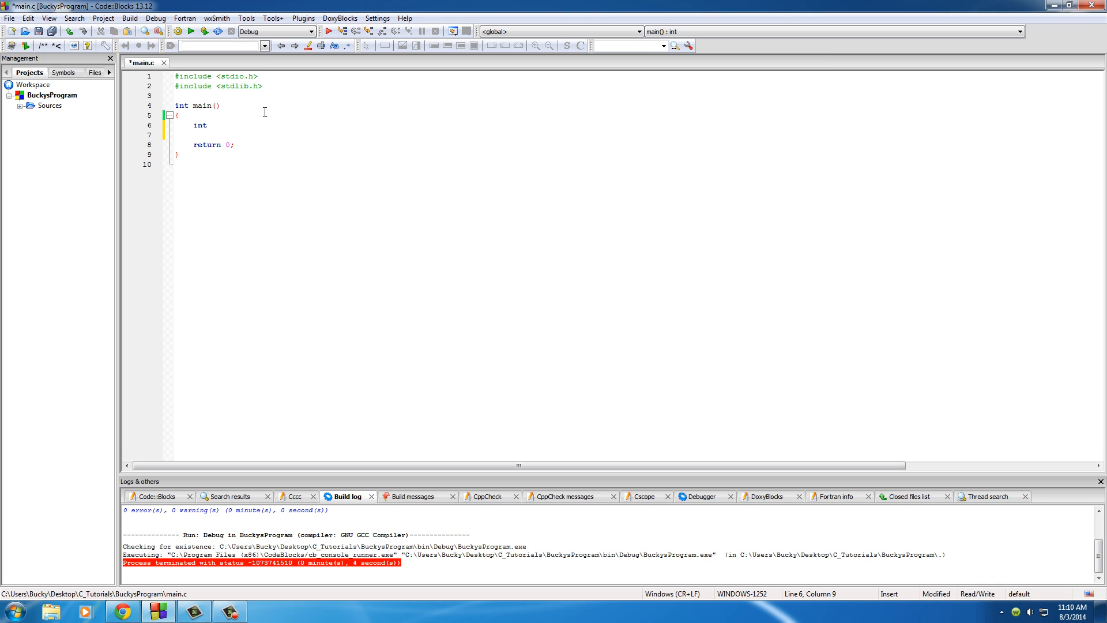
{"action": "type", "text": "hours"}
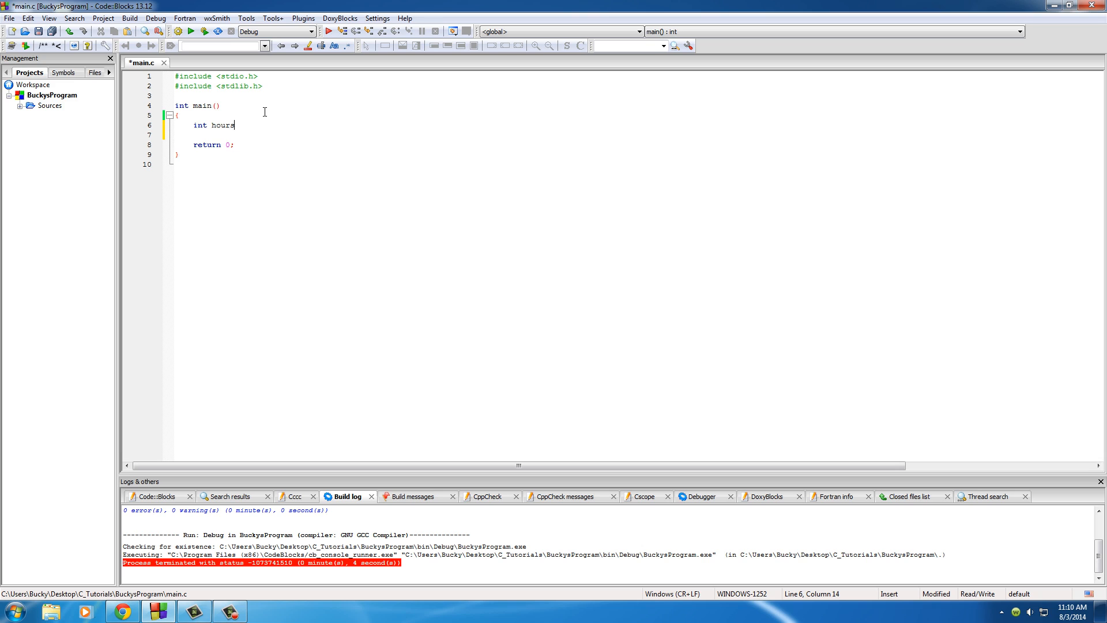
{"action": "type", "text": "Studied"}
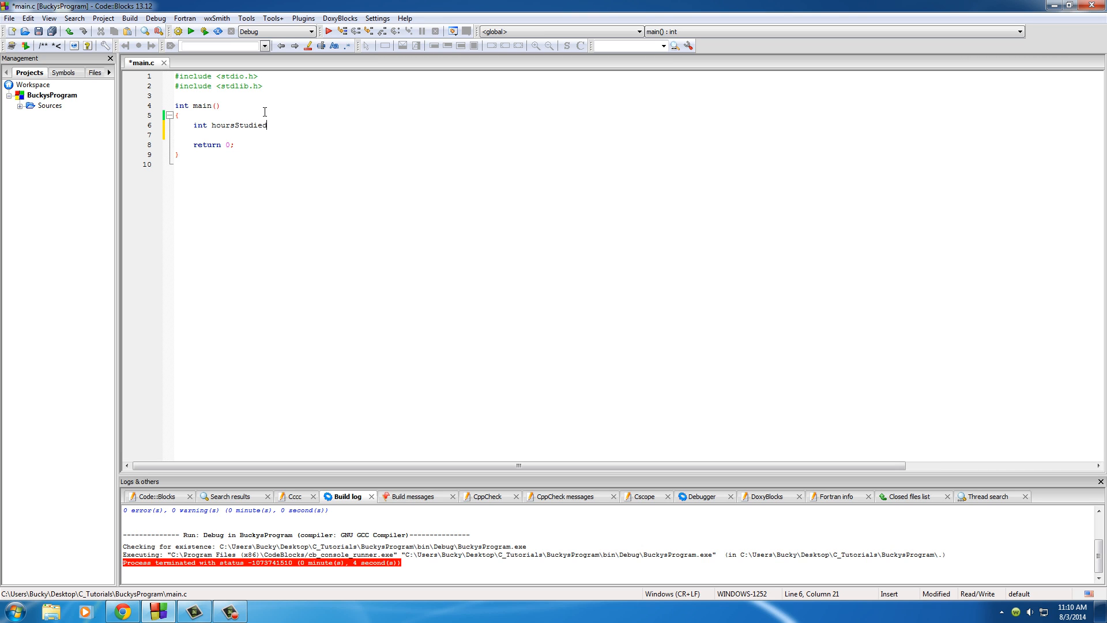
{"action": "type", "text": "="}
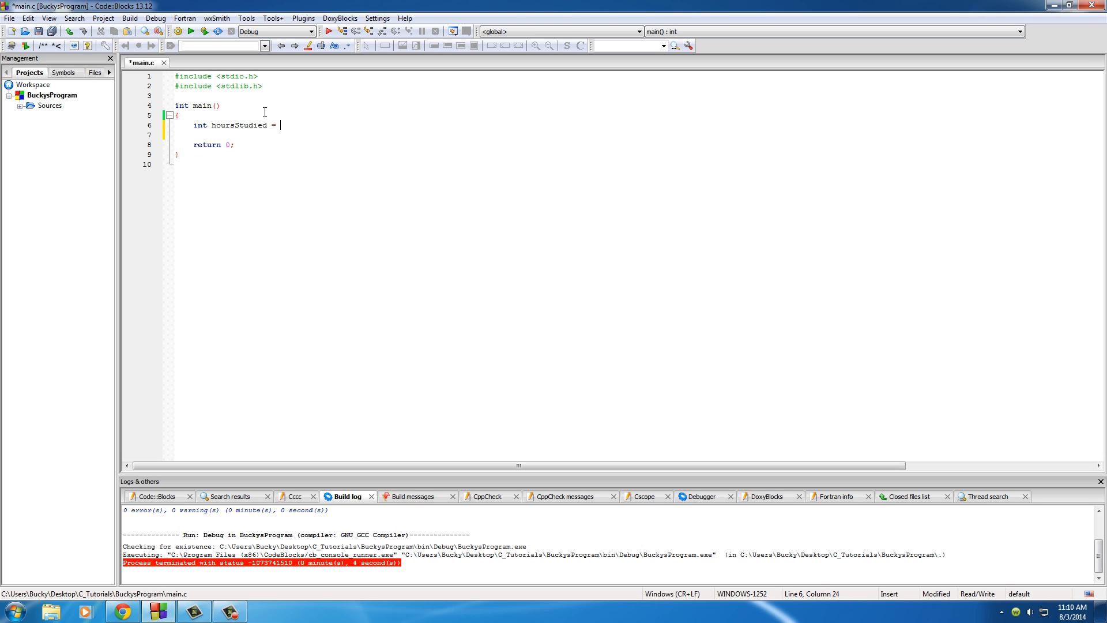
{"action": "type", "text": "60"}
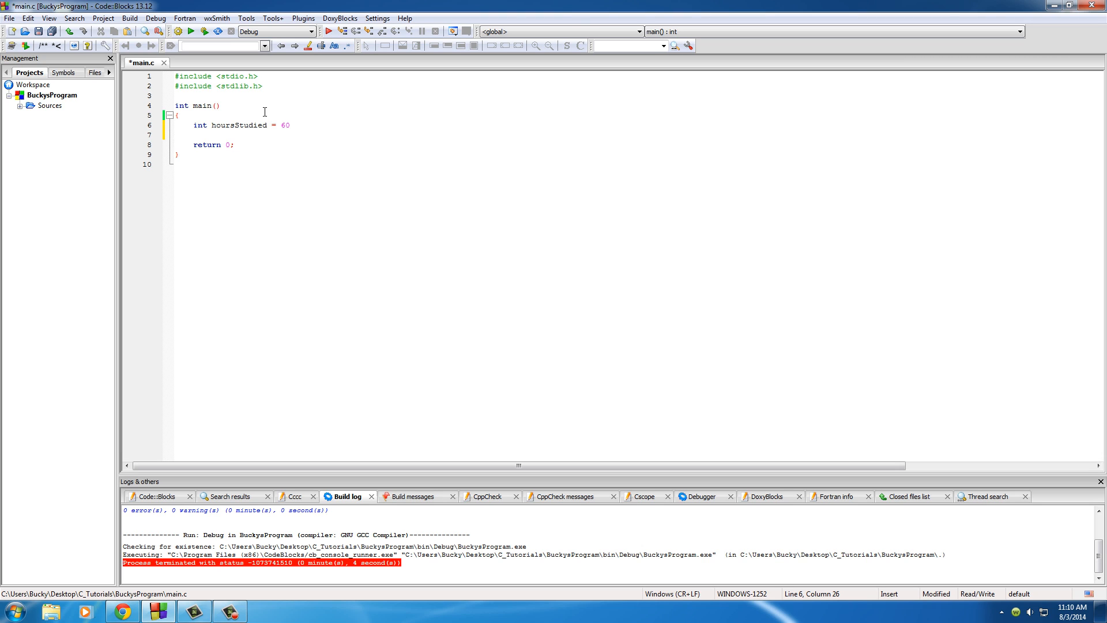
{"action": "type", "text": ";"}
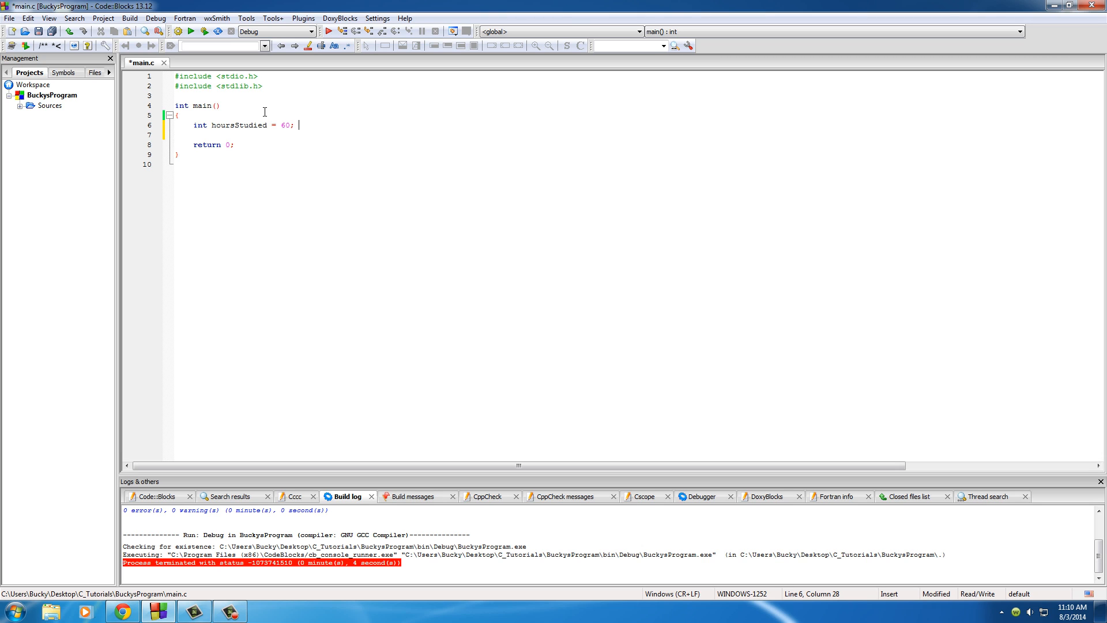
{"action": "type", "text": "//10 or more"}
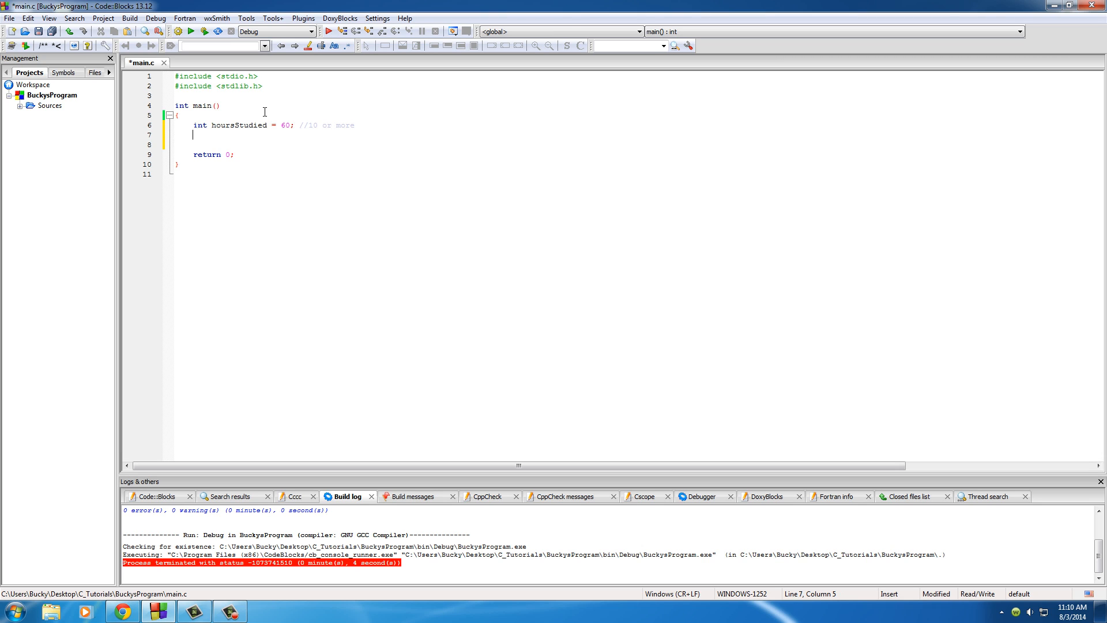
{"action": "double_click", "coordinate": [285, 125]}
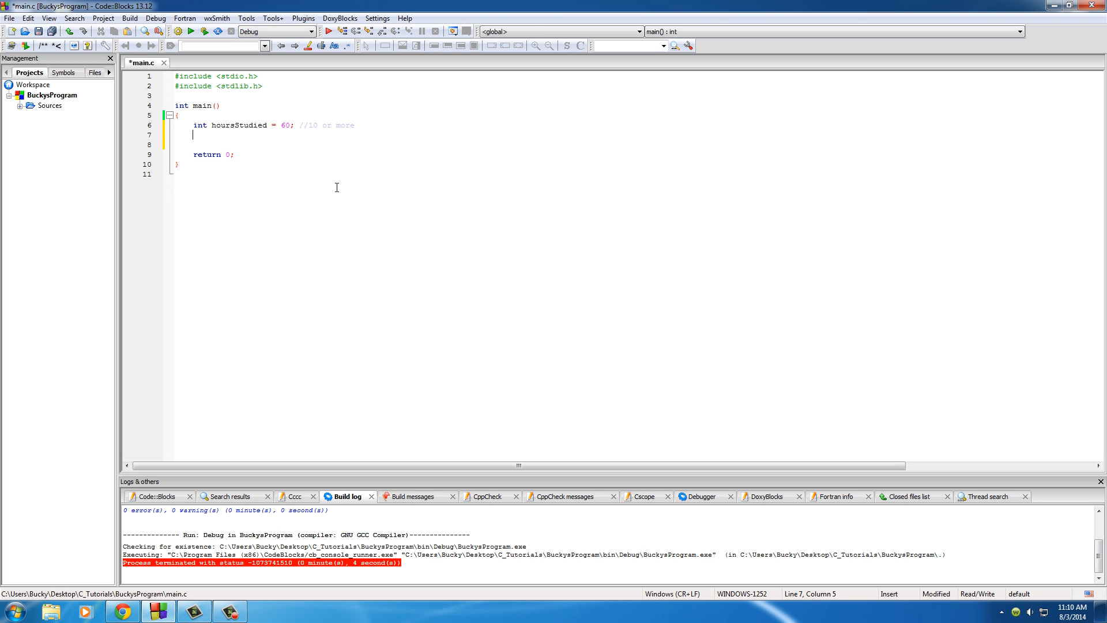
Add int kidsBeatUp = 0; with a //0 kids comment below hoursStudied.
{"action": "type", "text": "int"}
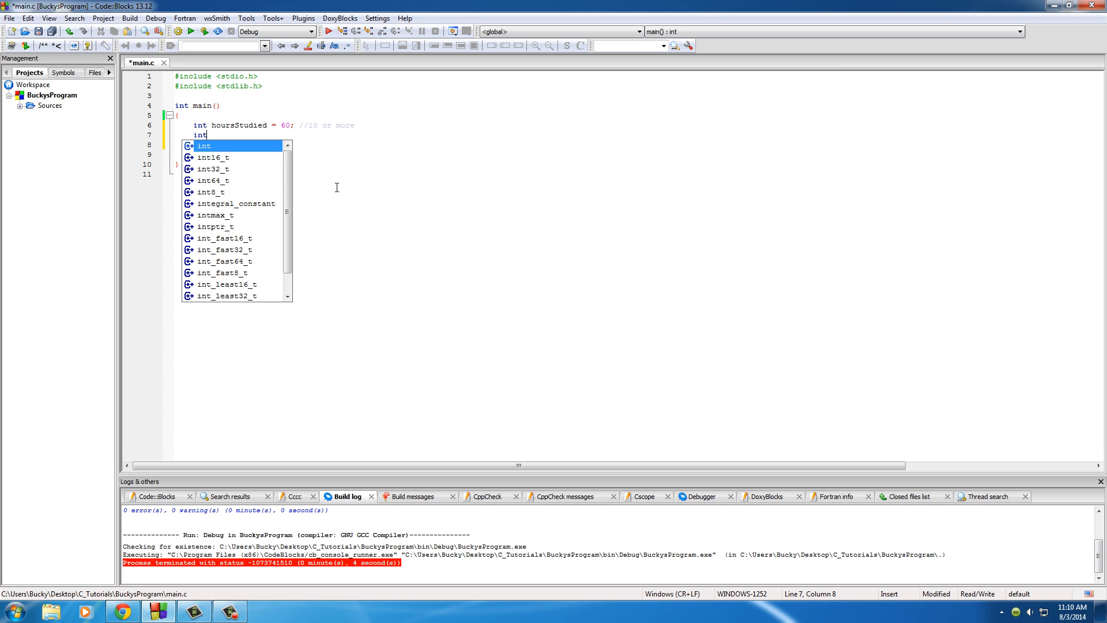
{"action": "type", "text": "kidsBeatUp = 0"}
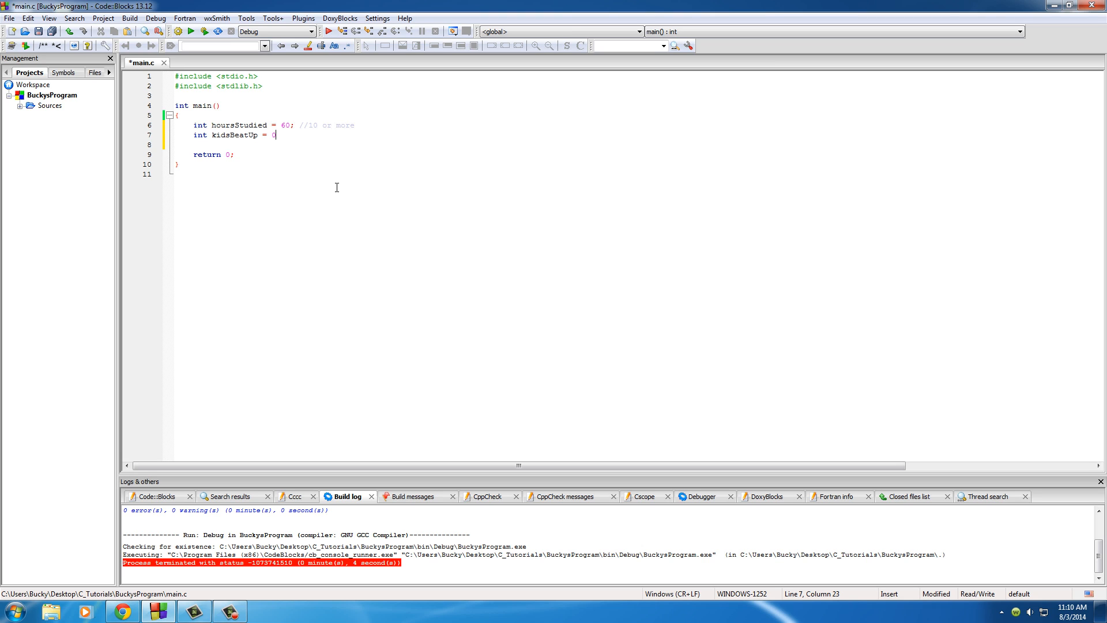
{"action": "type", "text": ";     //"}
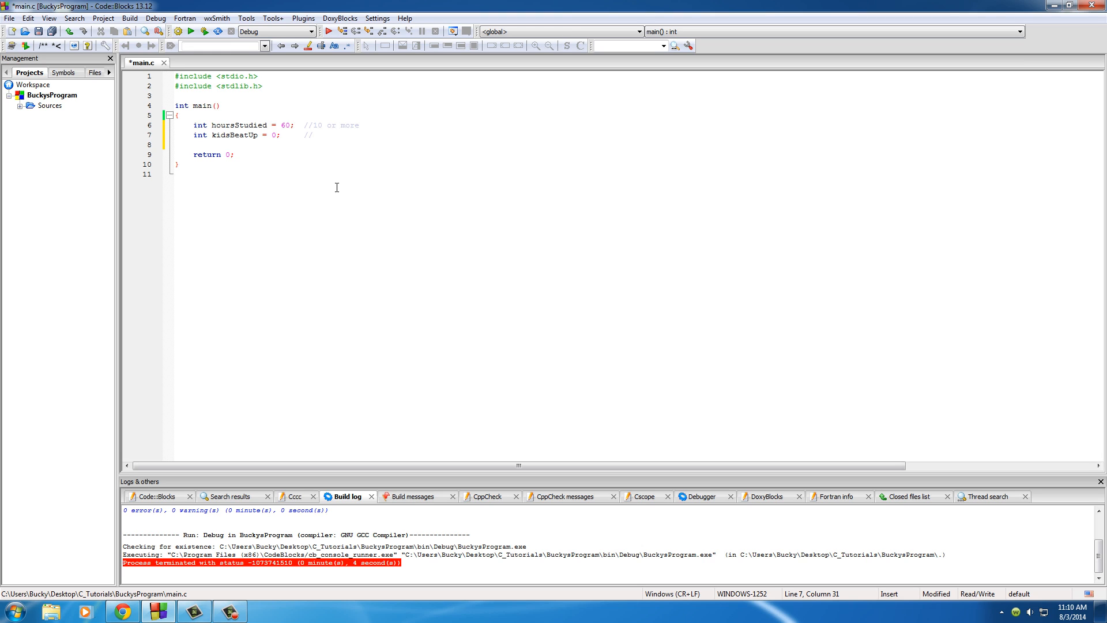
{"action": "type", "text": "0"}
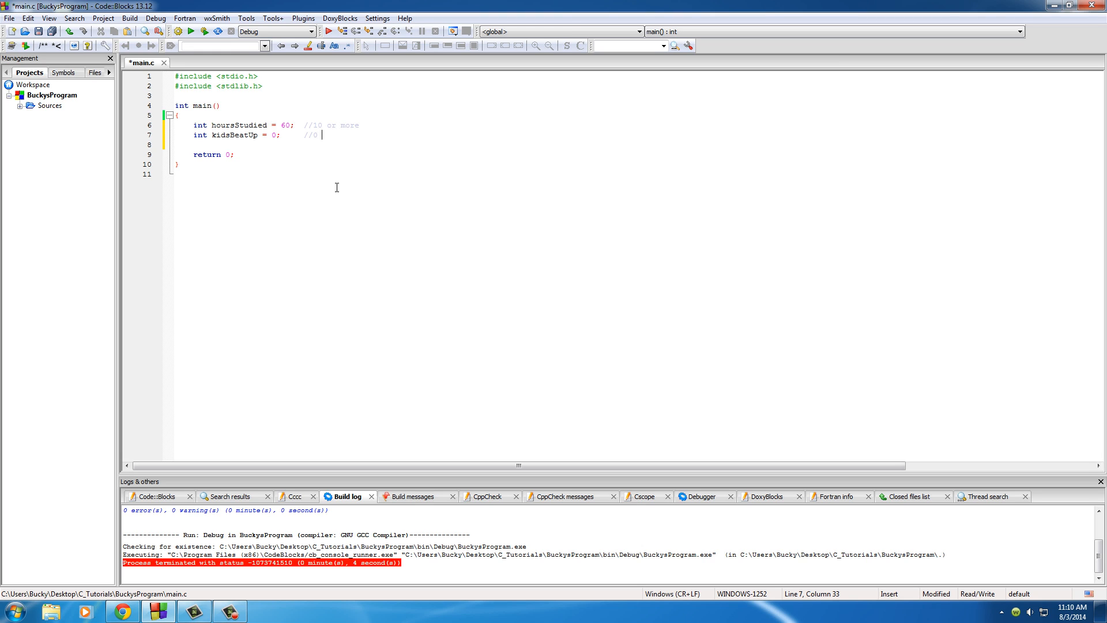
{"action": "type", "text": "kids"}
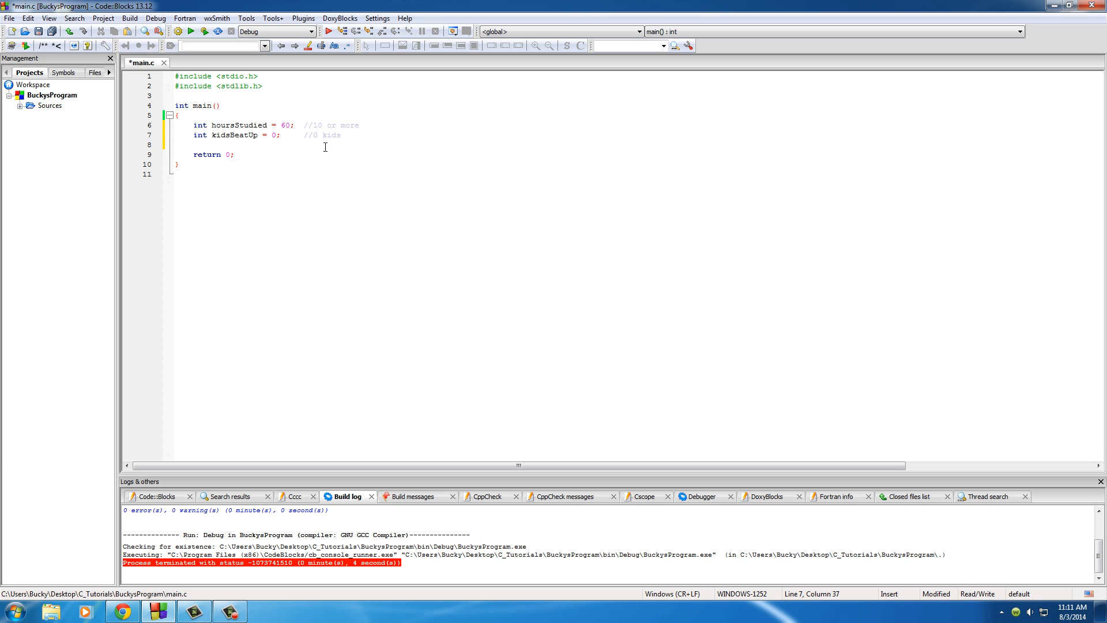
{"action": "left_click", "coordinate": [289, 125]}
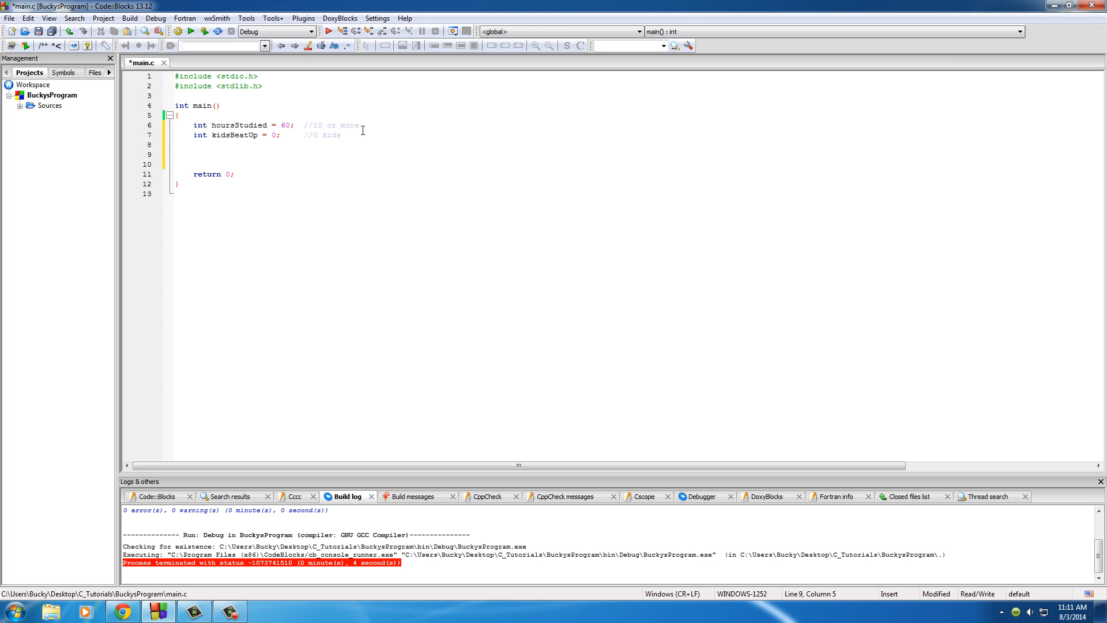
Type if(){ below the declarations so an empty brace block is created.
{"action": "type", "text": "if"}
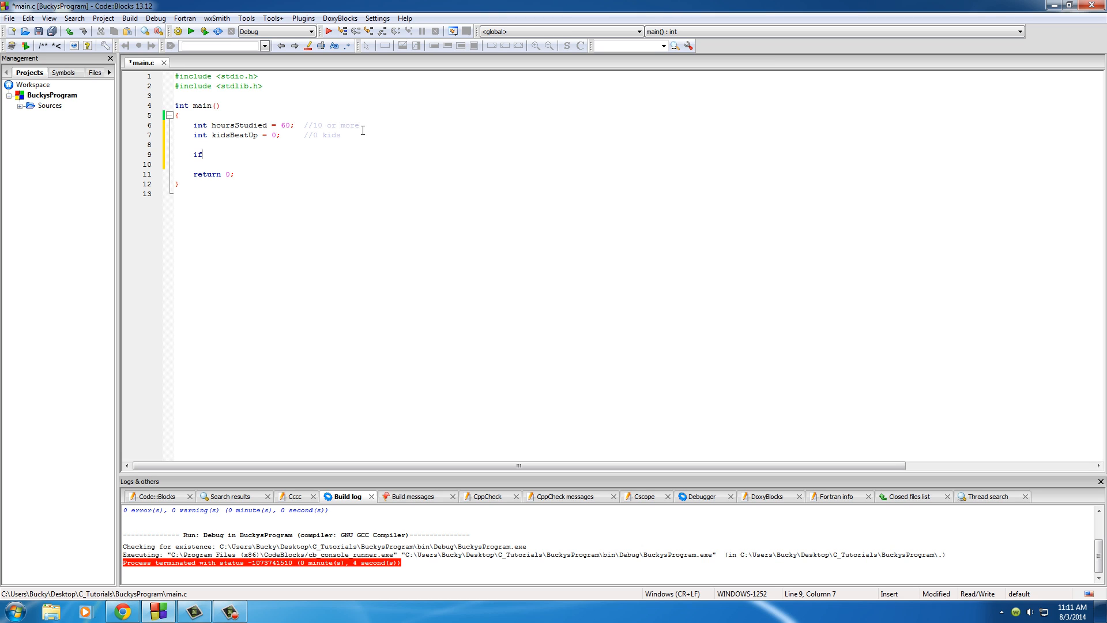
{"action": "mouse_move", "coordinate": [238, 135]}
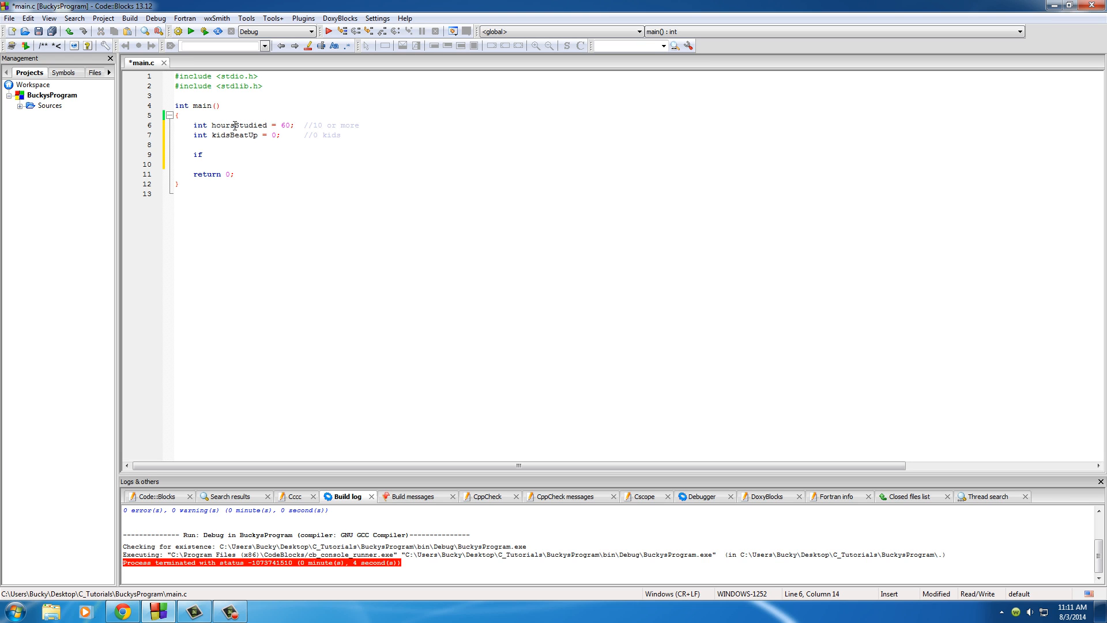
{"action": "double_click", "coordinate": [238, 125]}
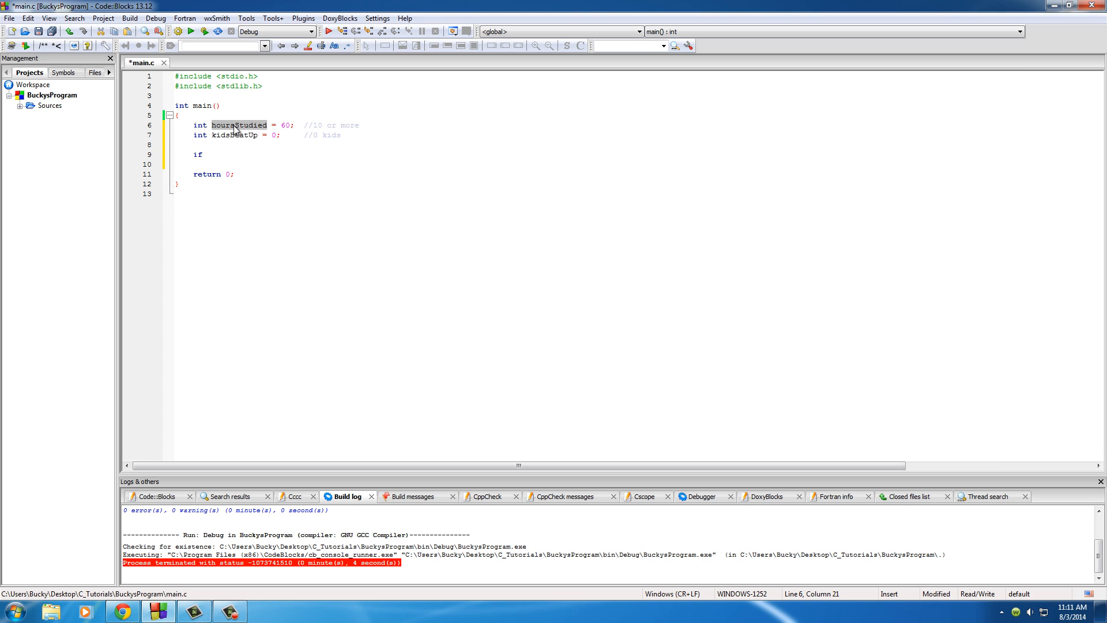
{"action": "left_click", "coordinate": [201, 154]}
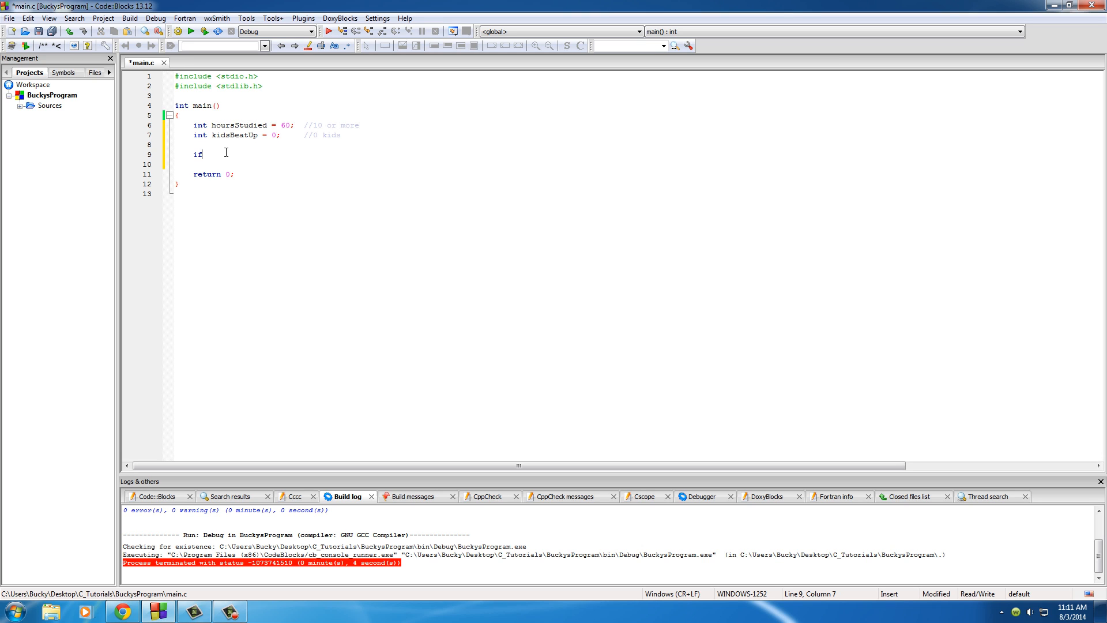
{"action": "mouse_move", "coordinate": [236, 141]}
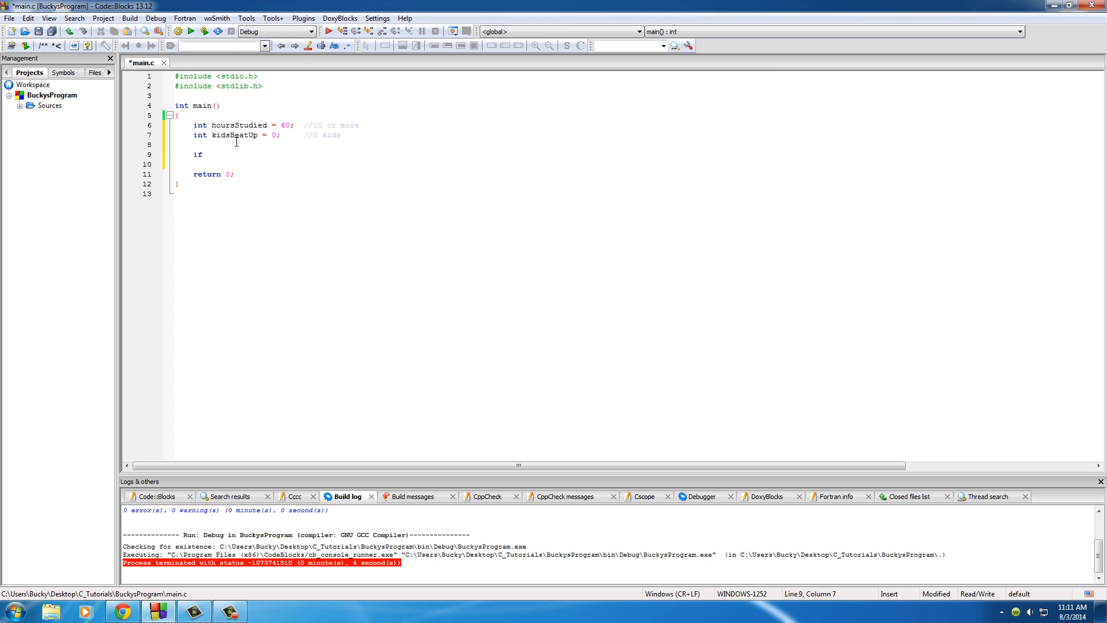
{"action": "type", "text": "(){"}
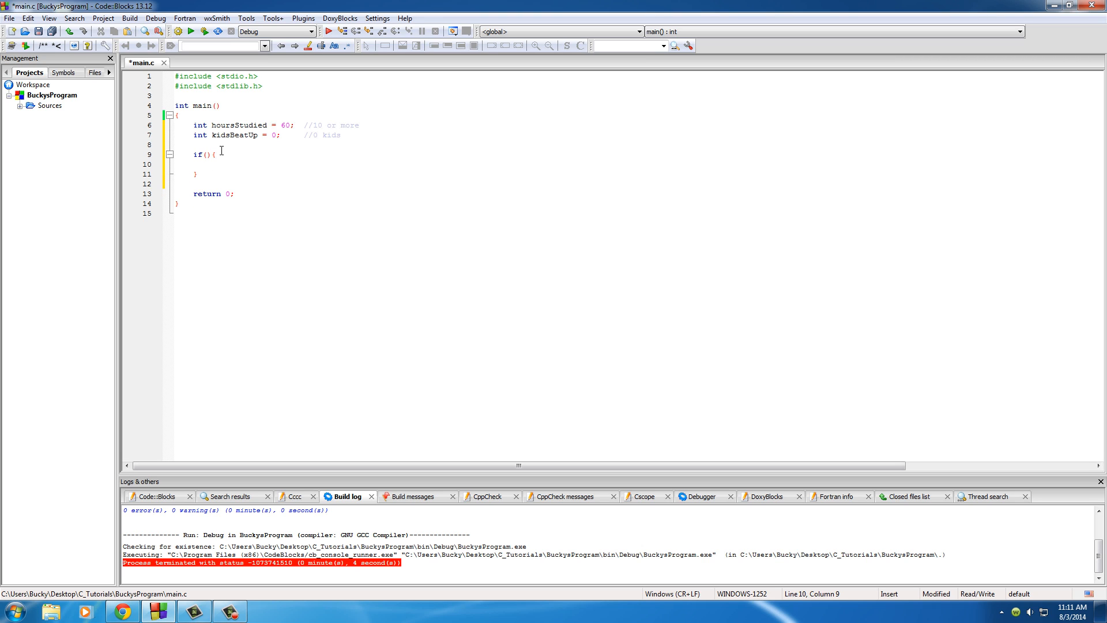
{"action": "mouse_move", "coordinate": [280, 105]}
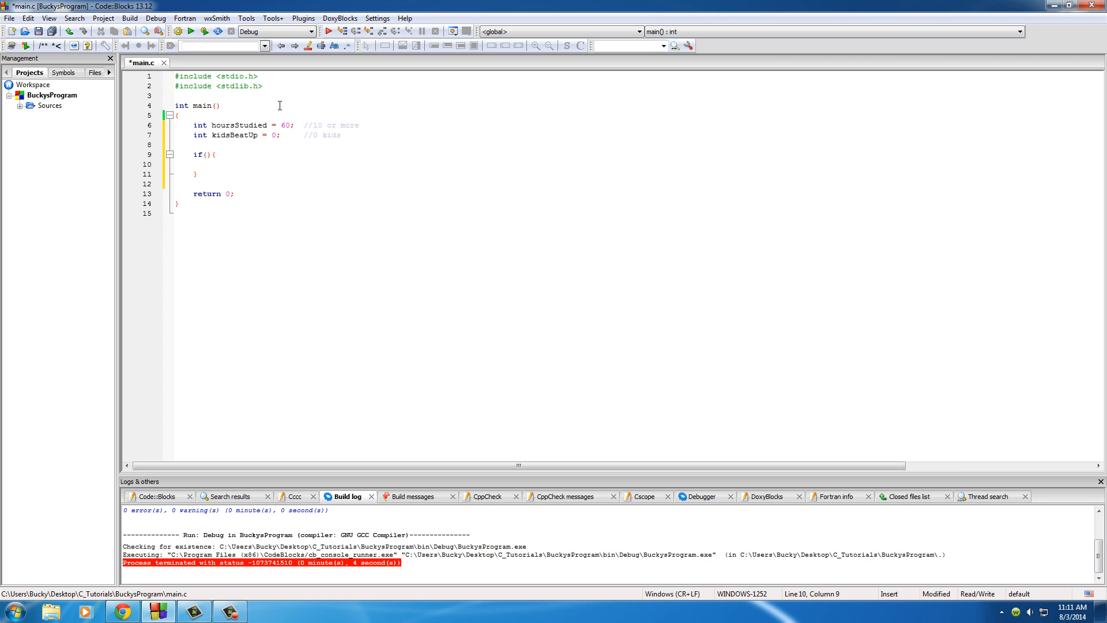
Put printf("You are a good student"); in the if body with a test1 condition.
{"action": "type", "text": "printf("}
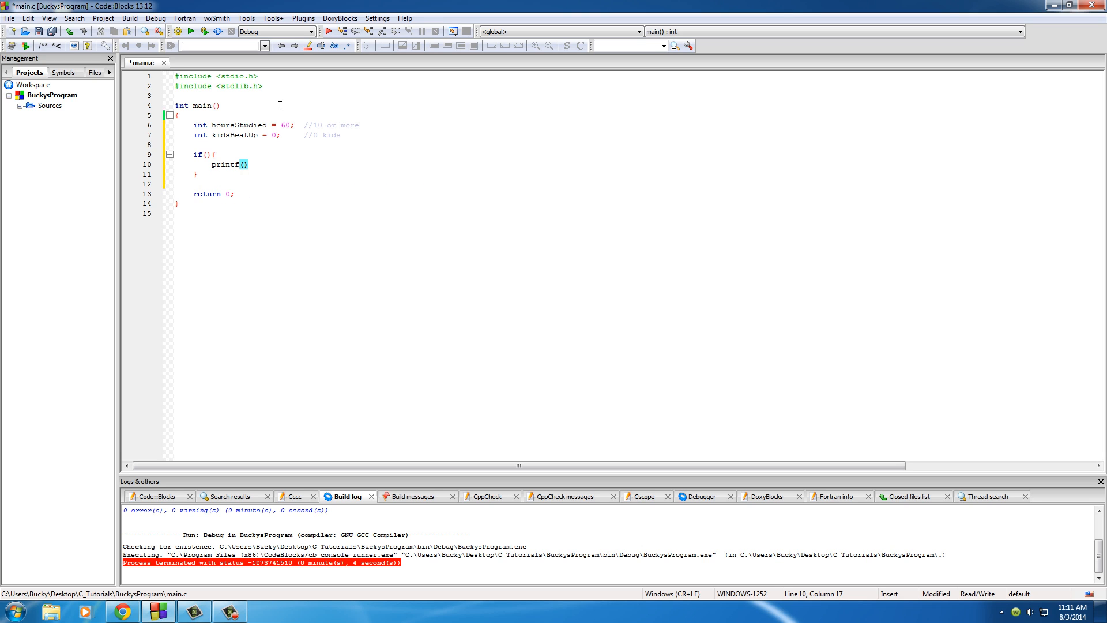
{"action": "type", "text": "\"\""}
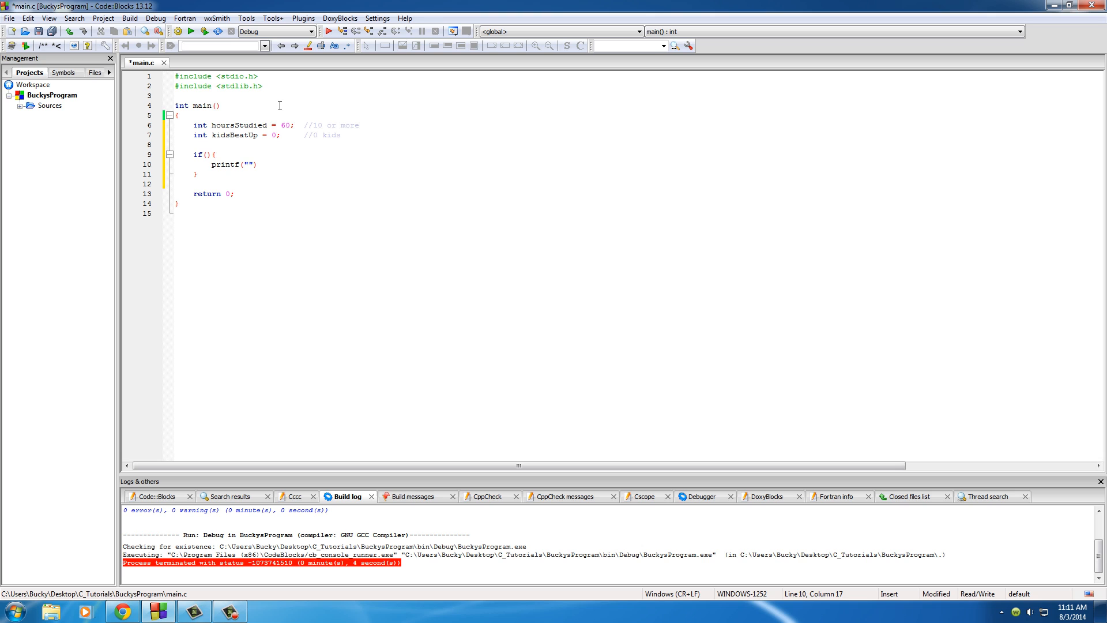
{"action": "type", "text": "You are a good student"}
{"action": "left_click", "coordinate": [225, 155]}
{"action": "type", "text": "  (test1)  "}
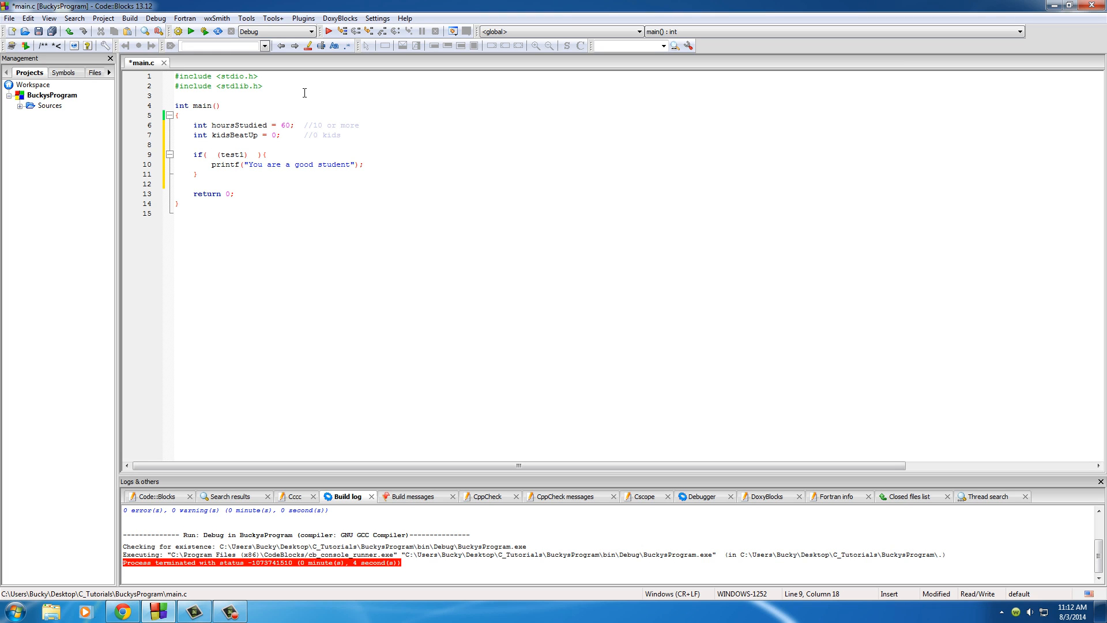
Append && (test2) after the test1 placeholder in the if condition.
{"action": "type", "text": "&&"}
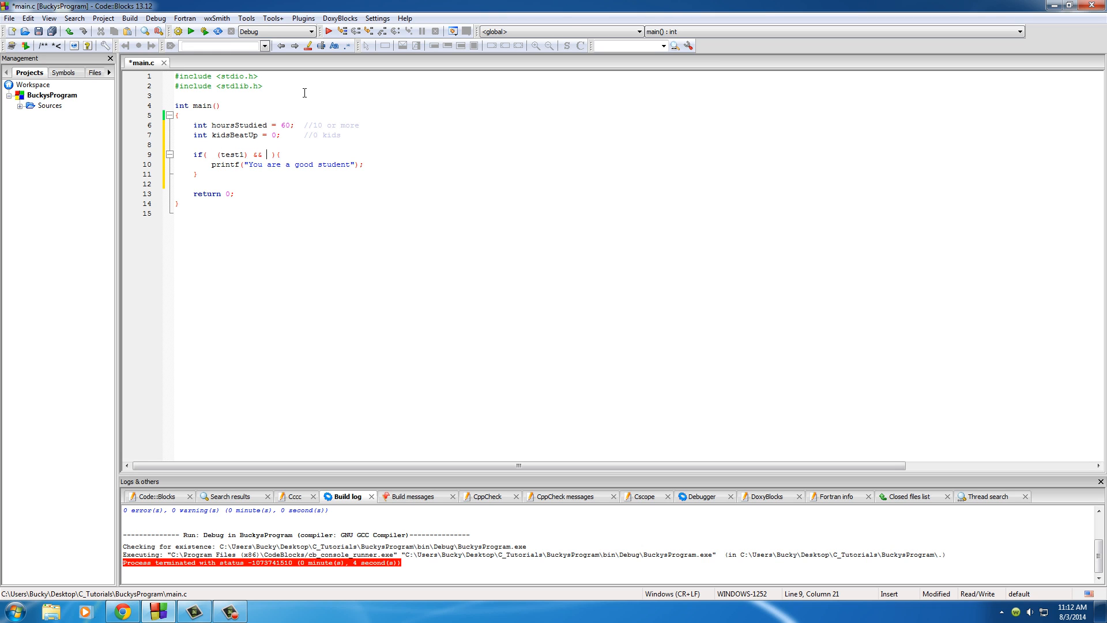
{"action": "type", "text": "(test)"}
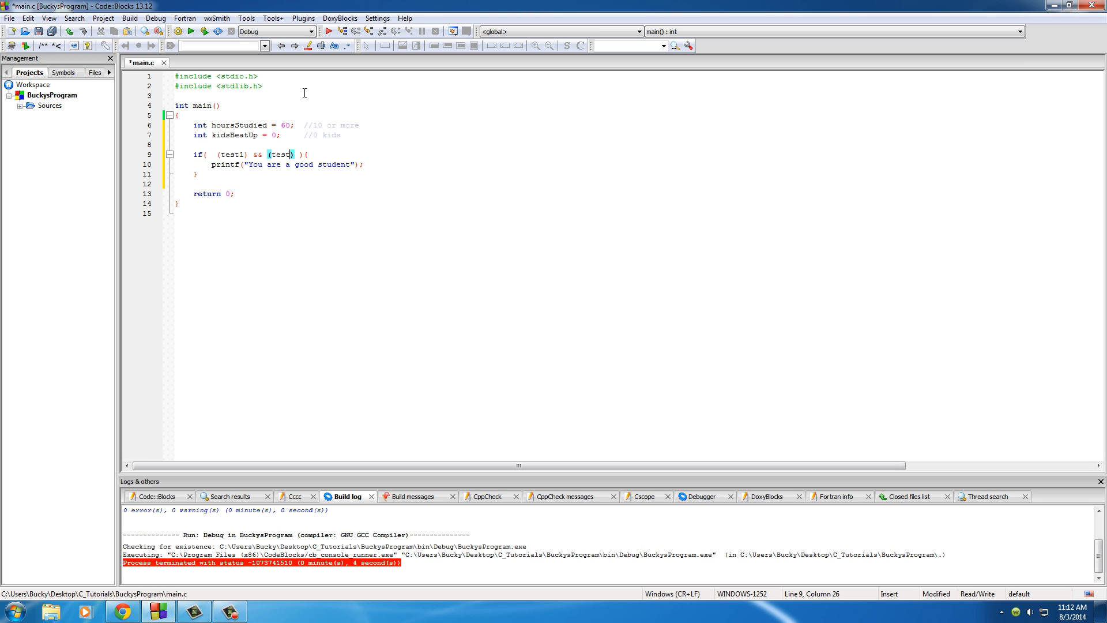
{"action": "type", "text": "2"}
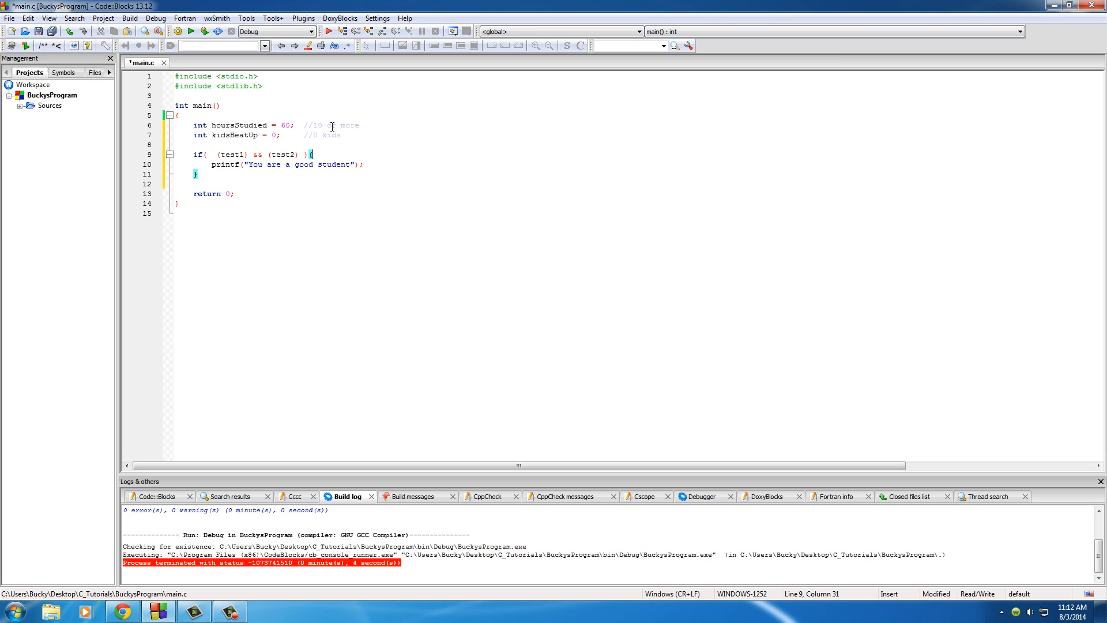
{"action": "mouse_move", "coordinate": [416, 128]}
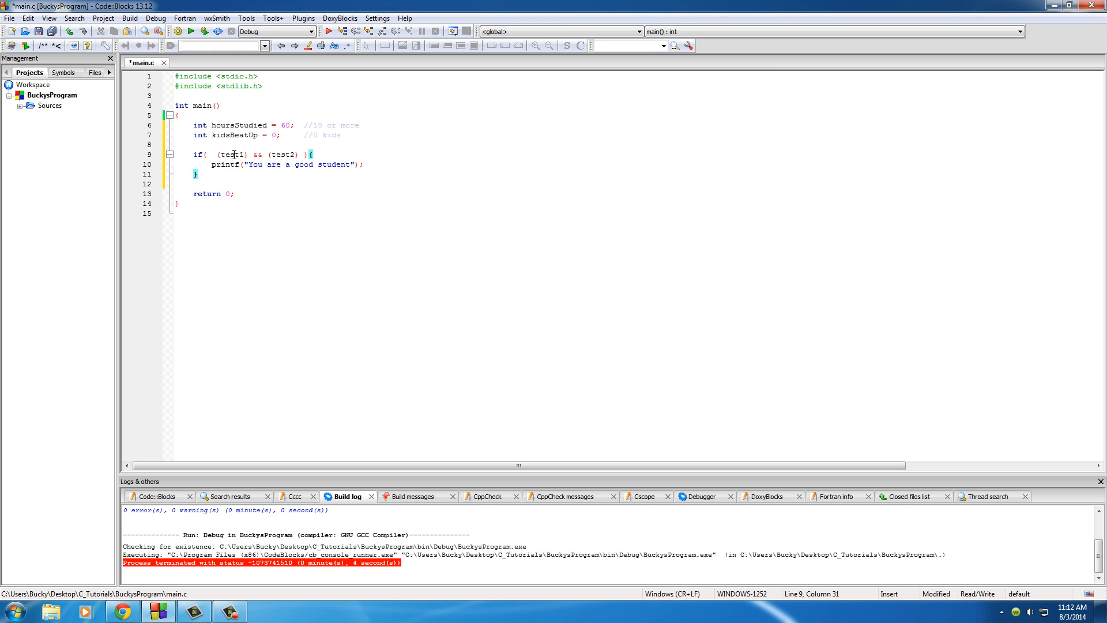
{"action": "left_click", "coordinate": [234, 154]}
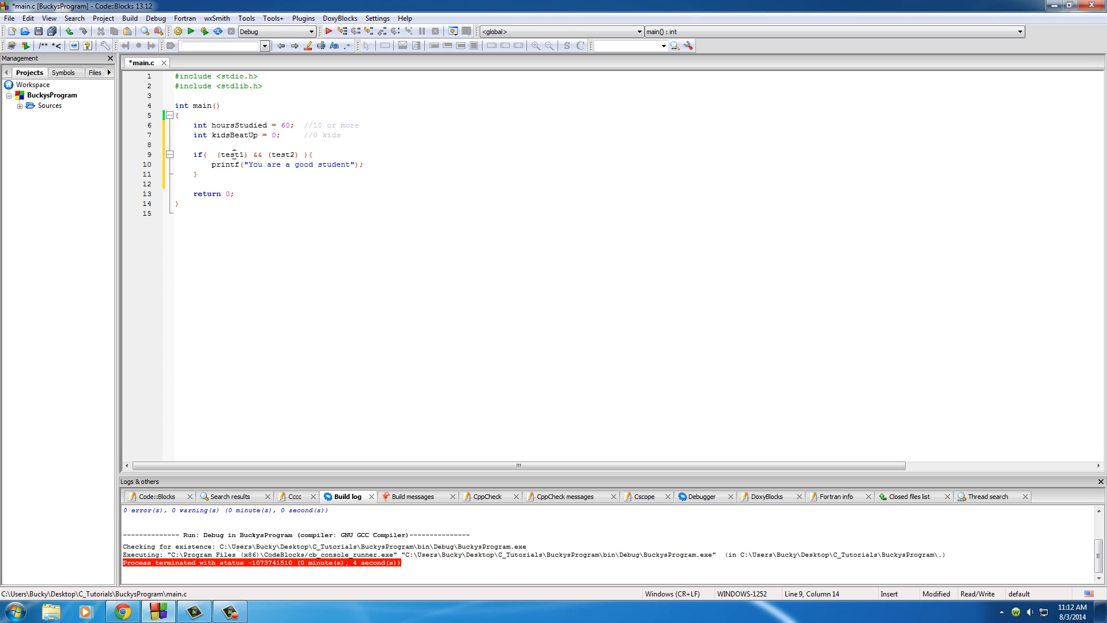
{"action": "double_click", "coordinate": [282, 154]}
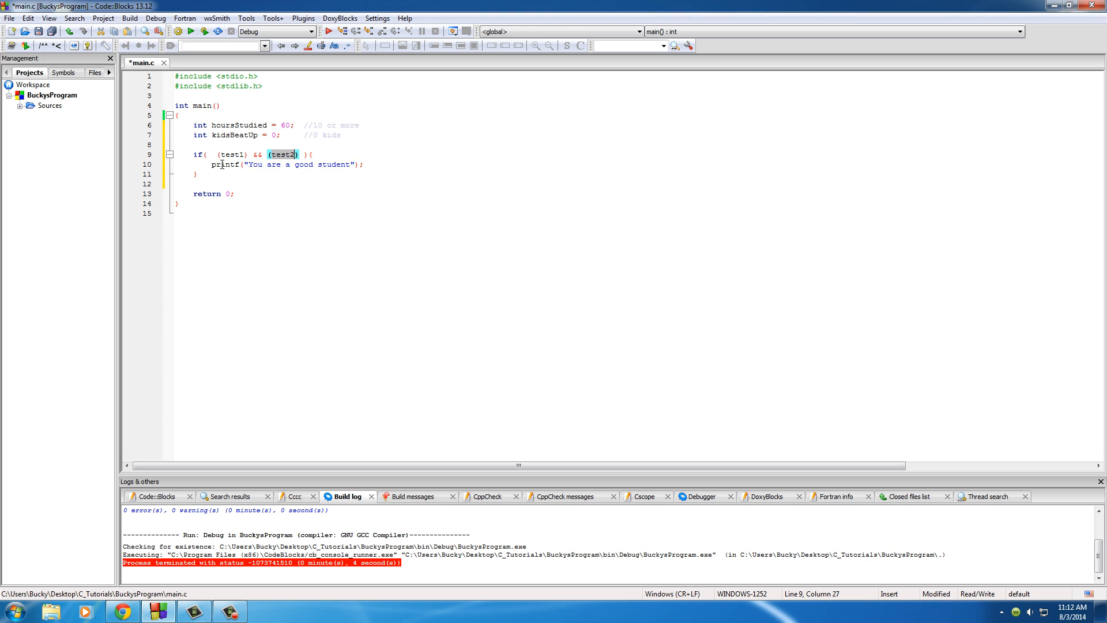
Replace the placeholders with hoursStudied>=10 and kidsBeatUp==0.
{"action": "double_click", "coordinate": [229, 154]}
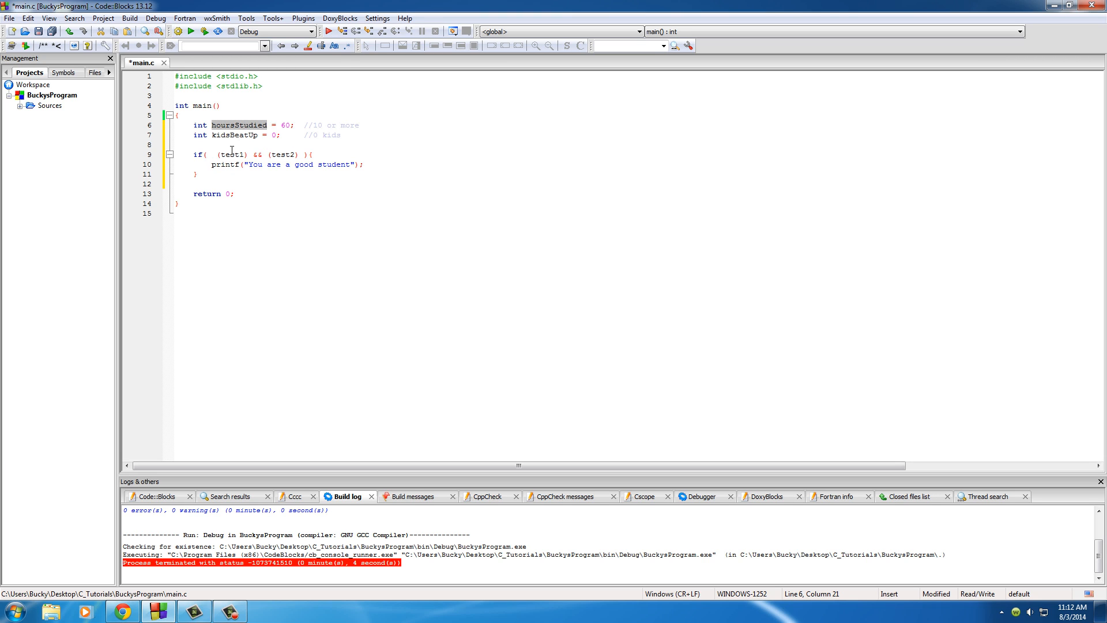
{"action": "type", "text": "hoursStudied"}
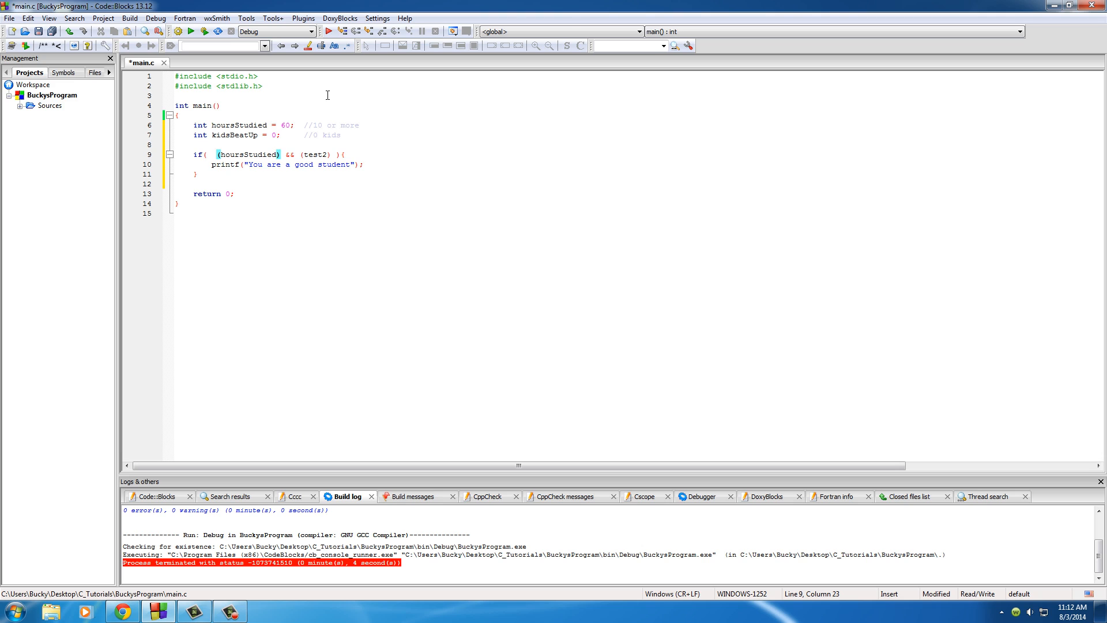
{"action": "type", "text": ">10"}
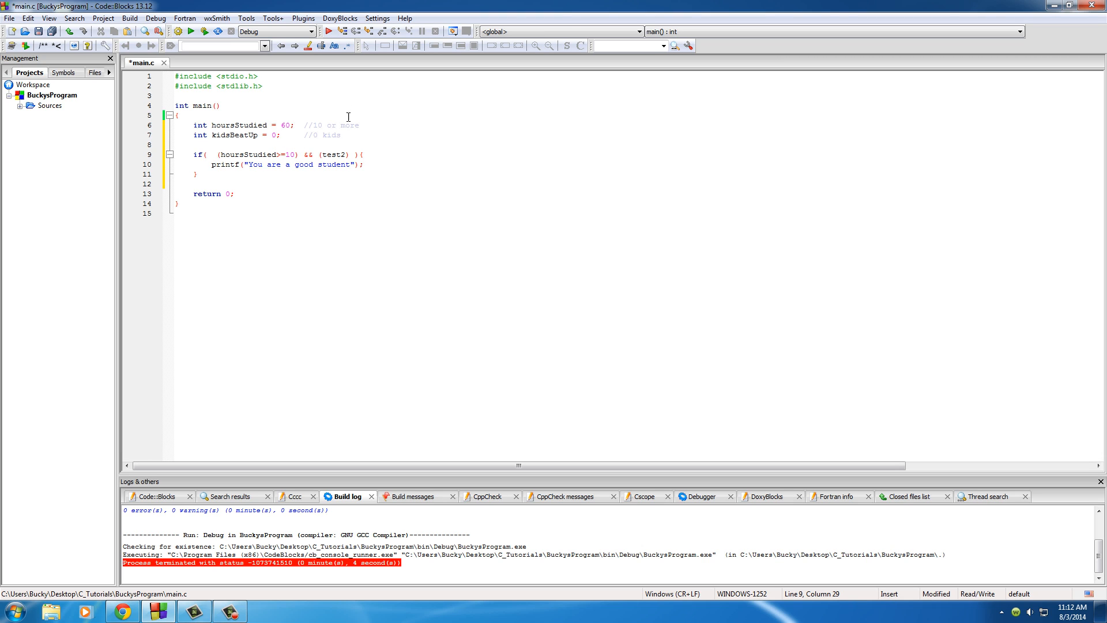
{"action": "double_click", "coordinate": [235, 135]}
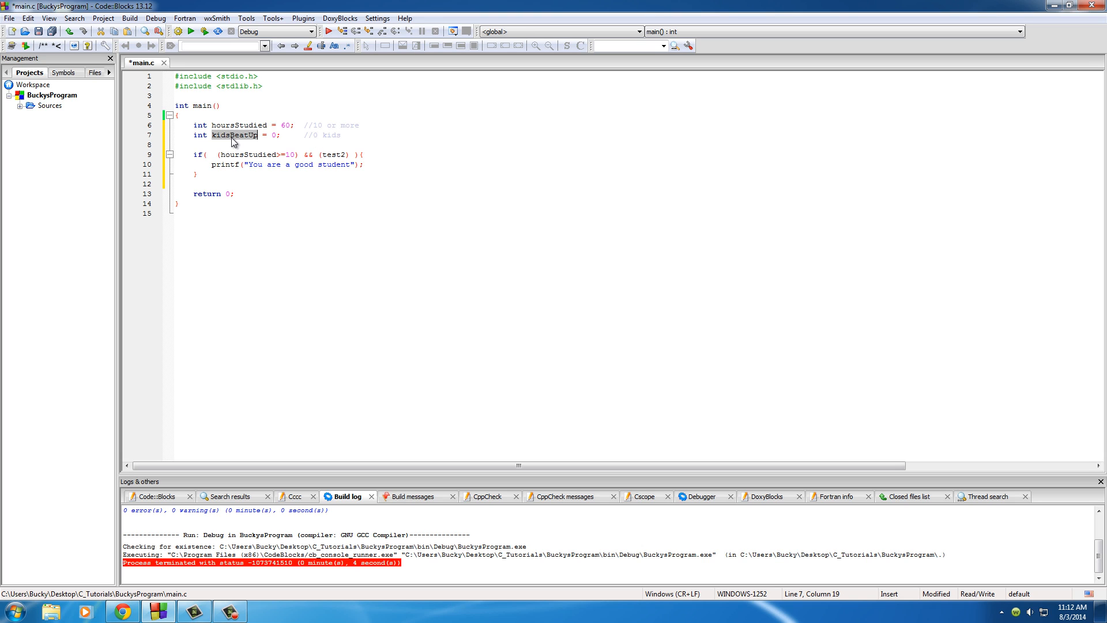
{"action": "type", "text": "kidsBeatUp"}
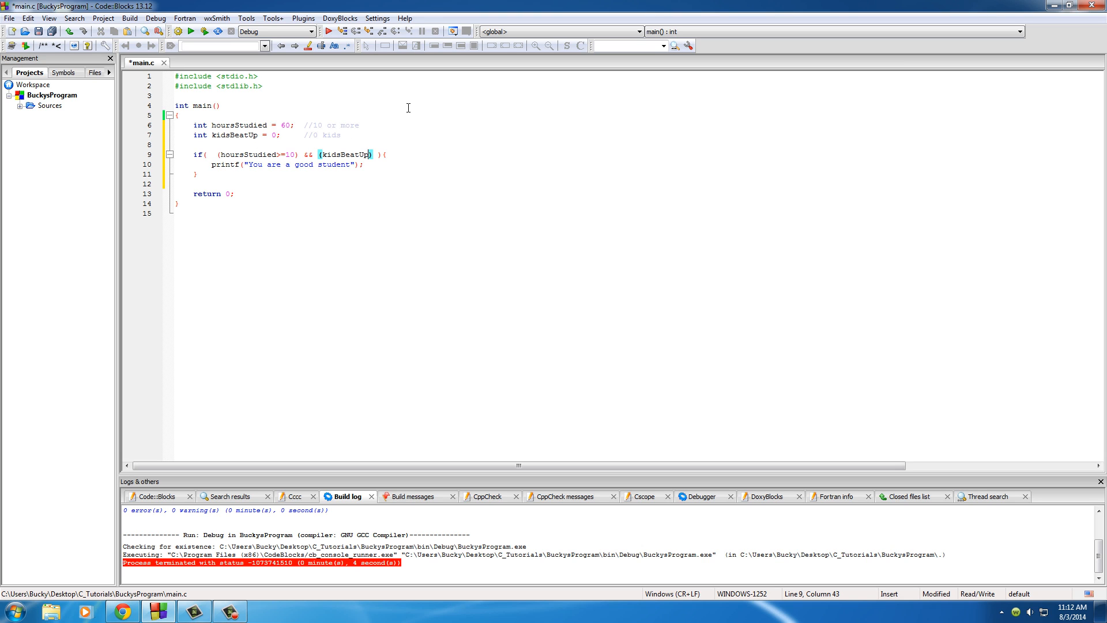
{"action": "type", "text": "==0"}
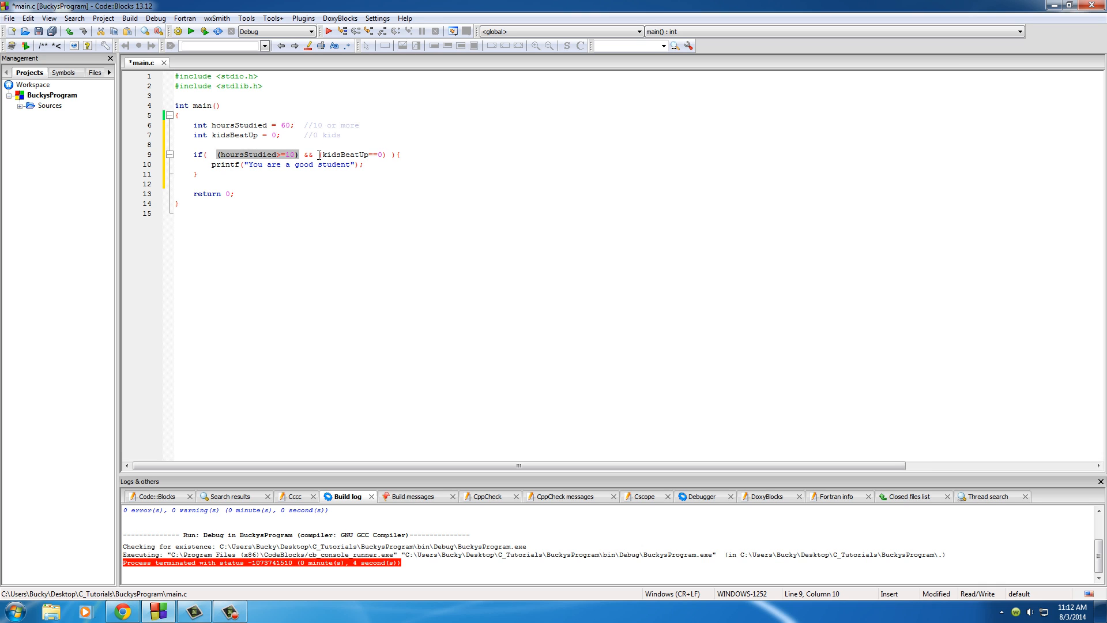
Build and run, see "You are a good student", then close the console.
{"action": "left_click", "coordinate": [364, 164]}
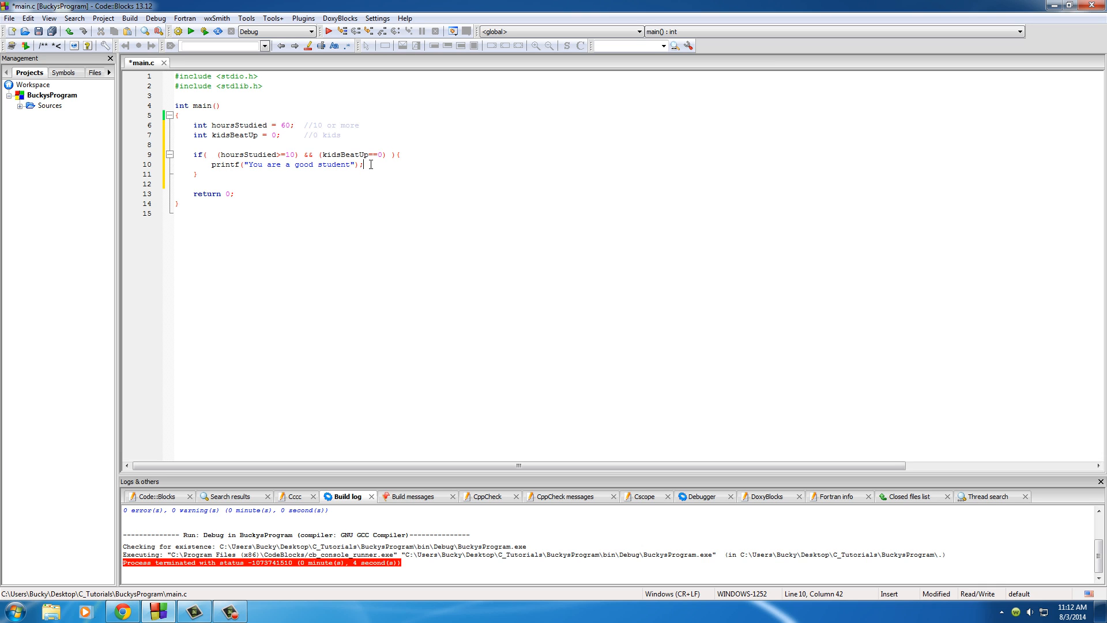
{"action": "left_click", "coordinate": [299, 125]}
{"action": "type", "text": "8"}
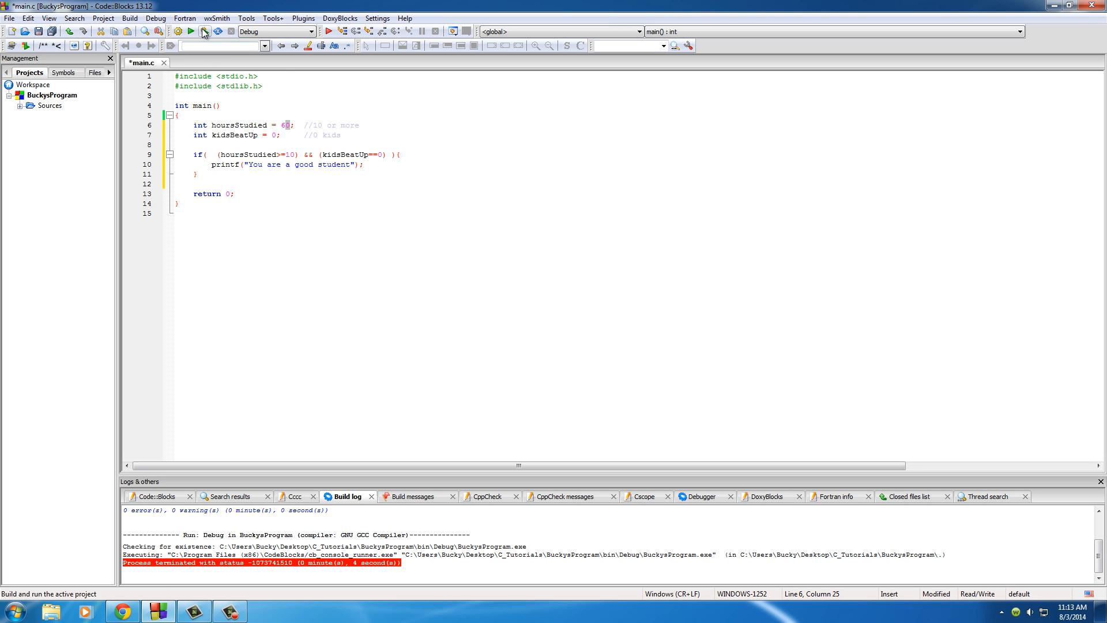
{"action": "left_click", "coordinate": [202, 31]}
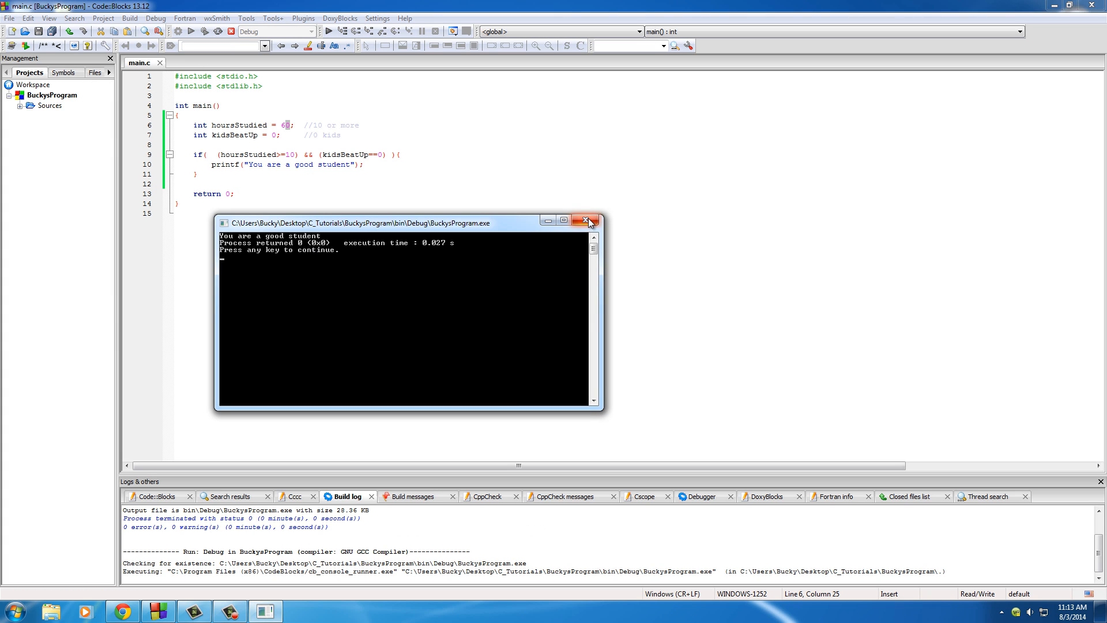
{"action": "left_click", "coordinate": [588, 220]}
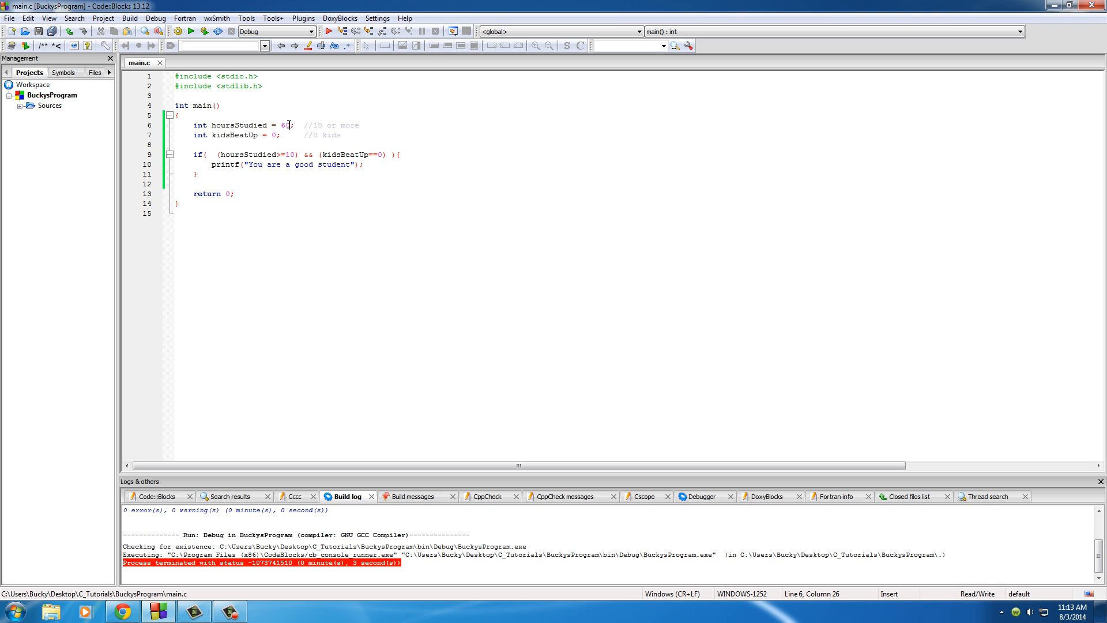
Change hoursStudied's value from 60 to 2, then to 80.
{"action": "double_click", "coordinate": [284, 126]}
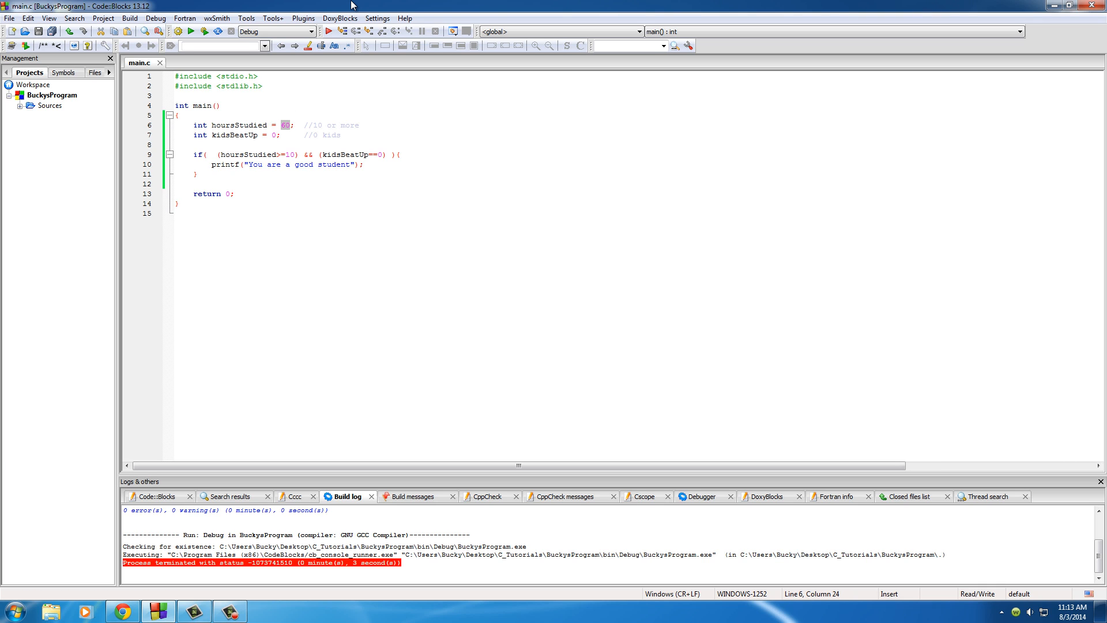
{"action": "type", "text": "2"}
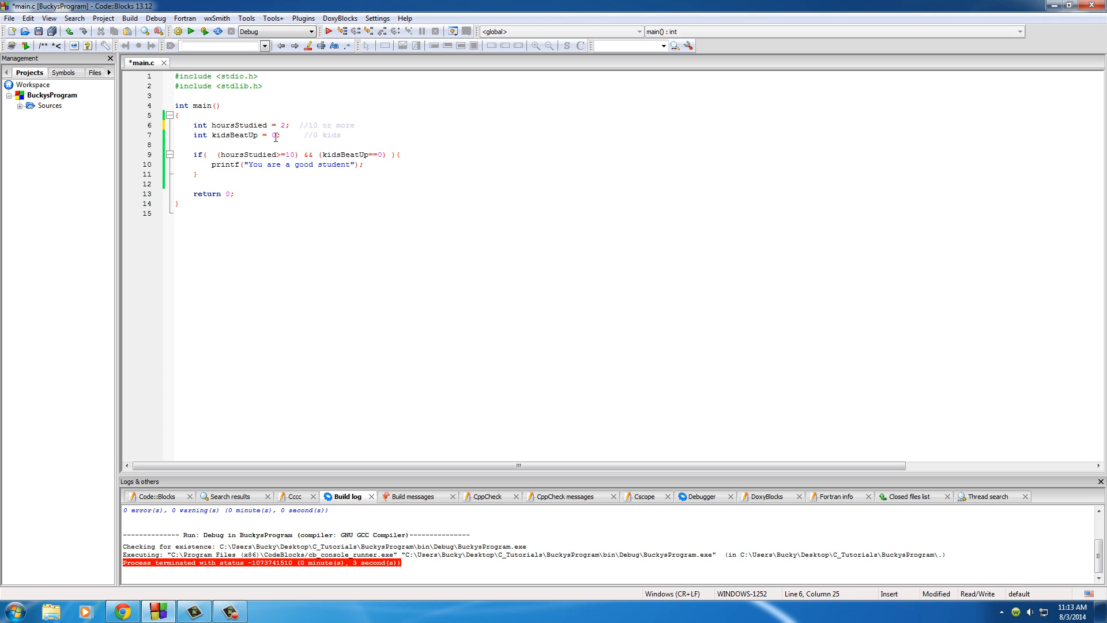
{"action": "mouse_move", "coordinate": [349, 35]}
{"action": "type", "text": "9"}
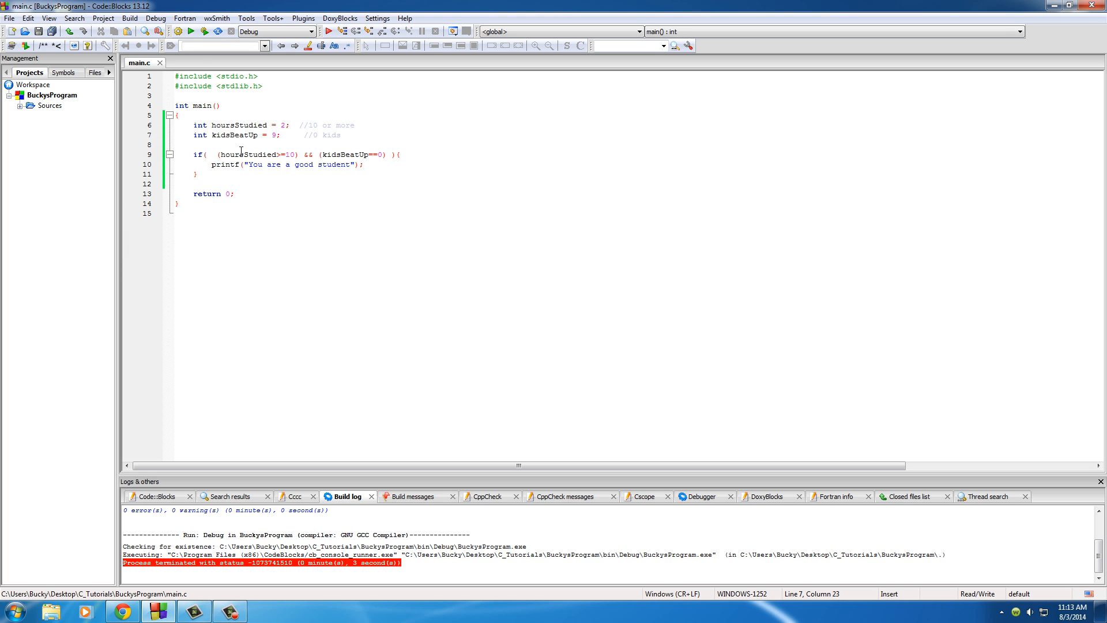
{"action": "double_click", "coordinate": [251, 154]}
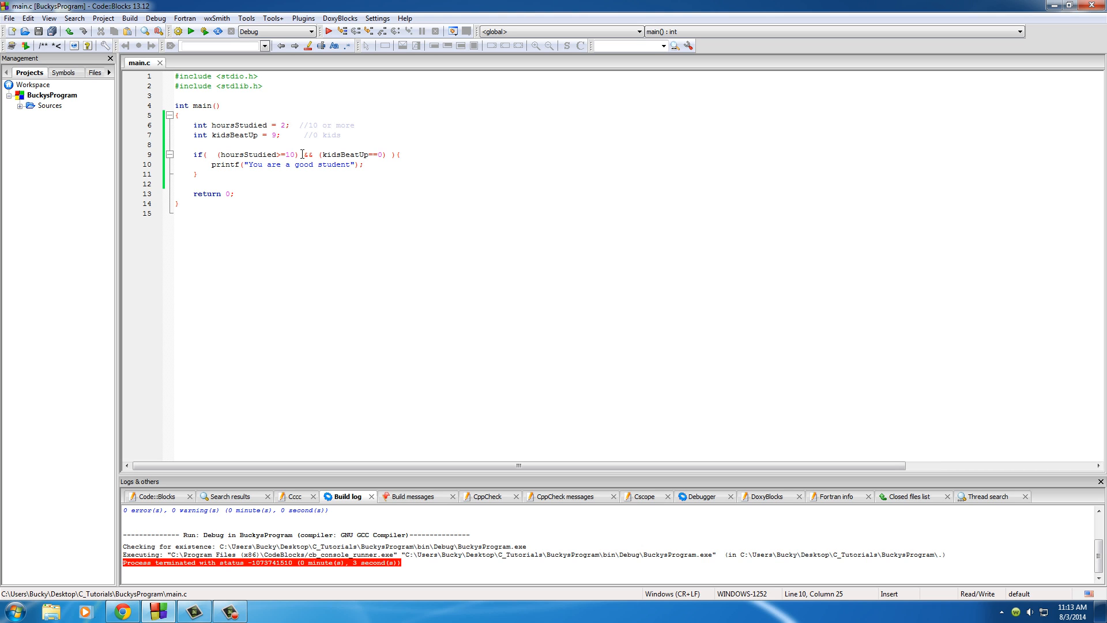
{"action": "left_click", "coordinate": [284, 125]}
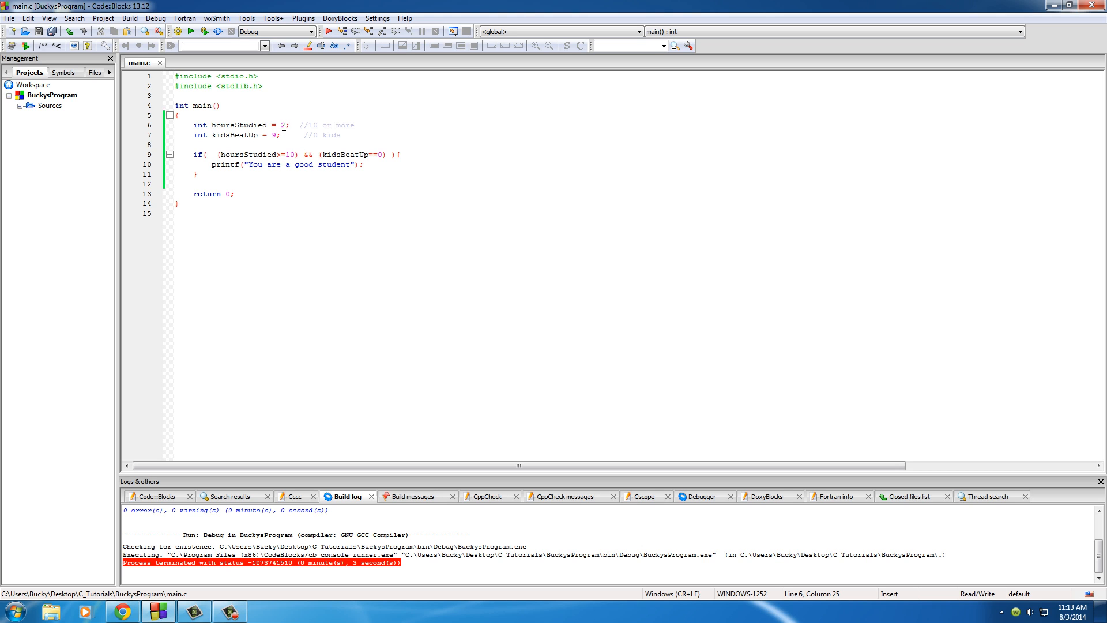
{"action": "mouse_move", "coordinate": [365, 46]}
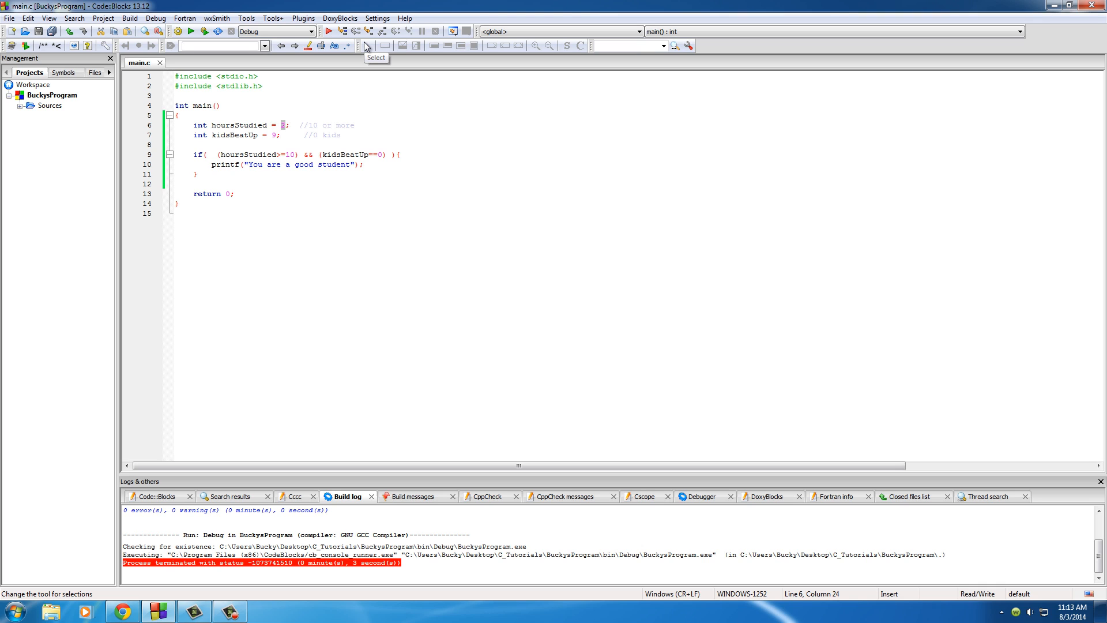
{"action": "type", "text": "80"}
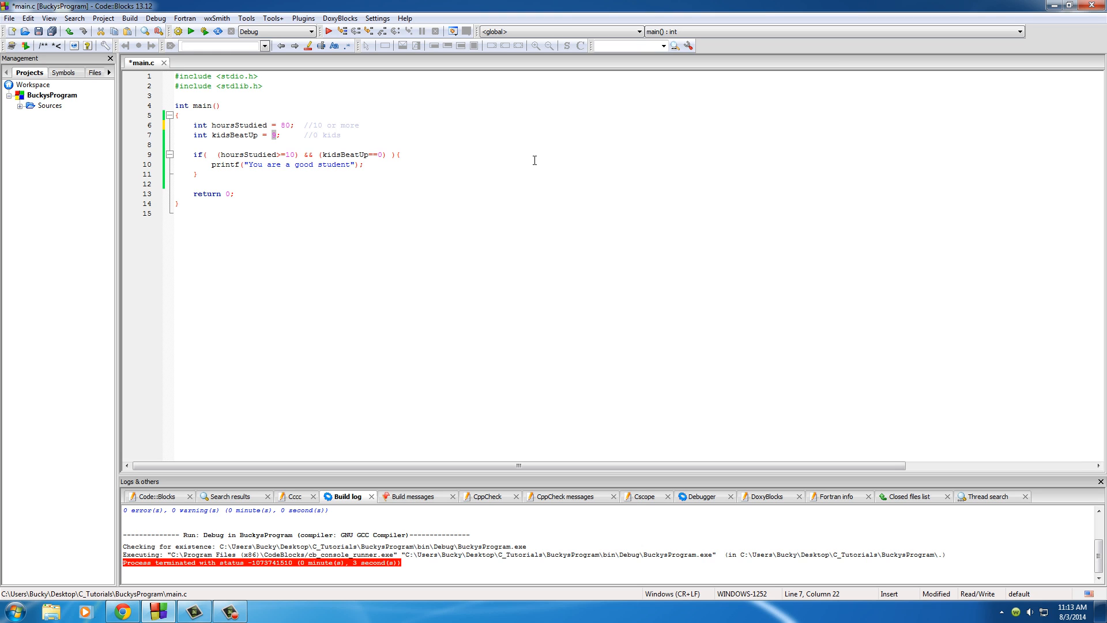
Set kidsBeatUp to 12 and point to the hoursStudied>=10 condition.
{"action": "type", "text": "12"}
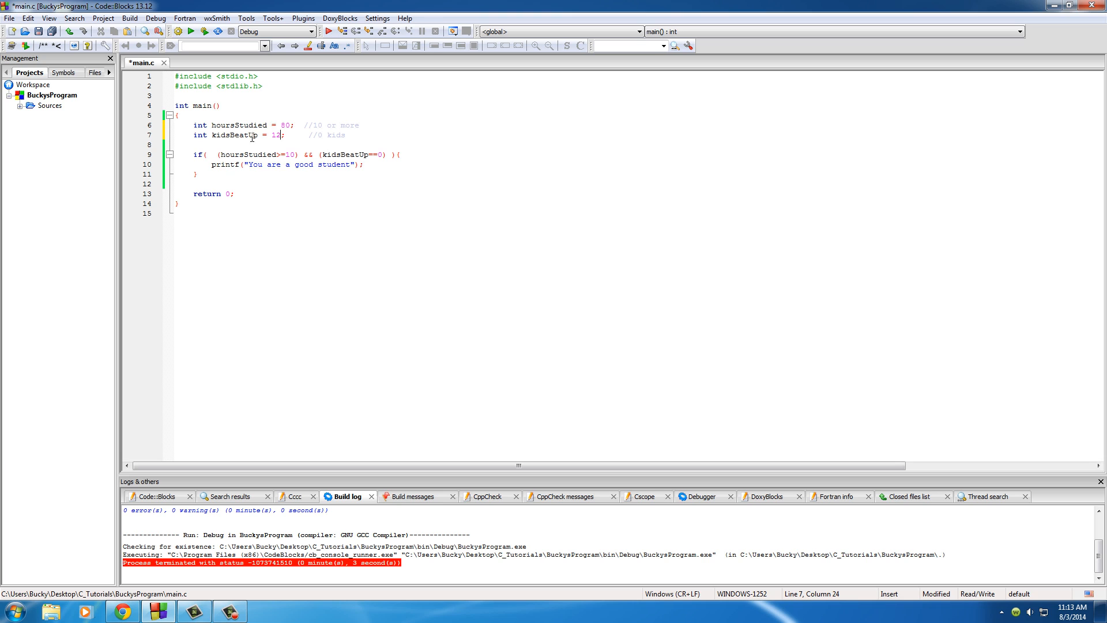
{"action": "left_click", "coordinate": [220, 154]}
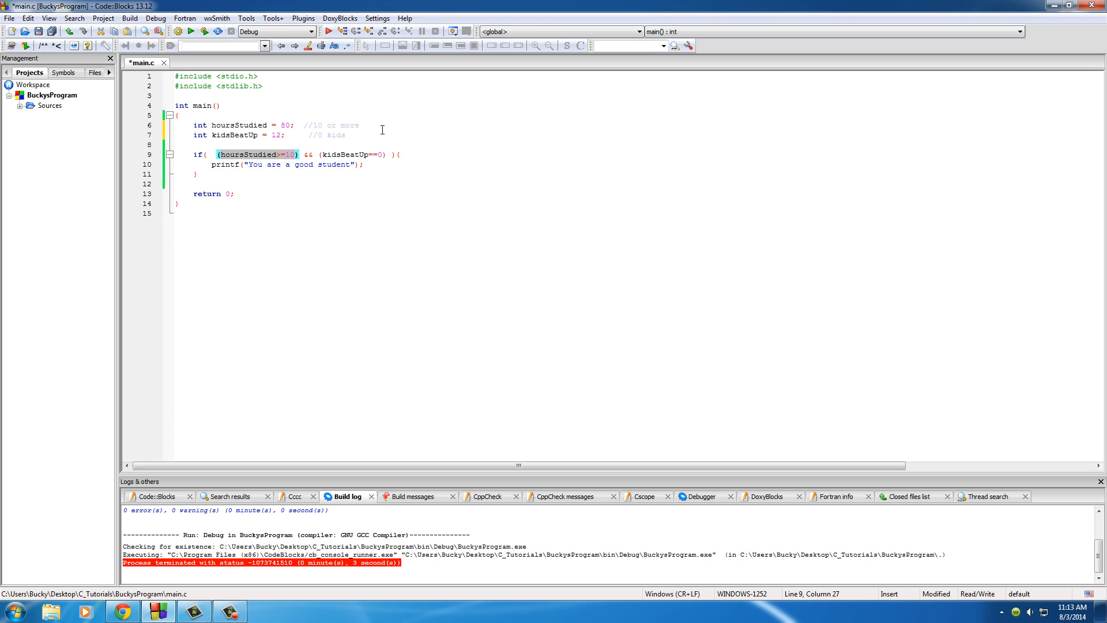
{"action": "mouse_move", "coordinate": [326, 157]}
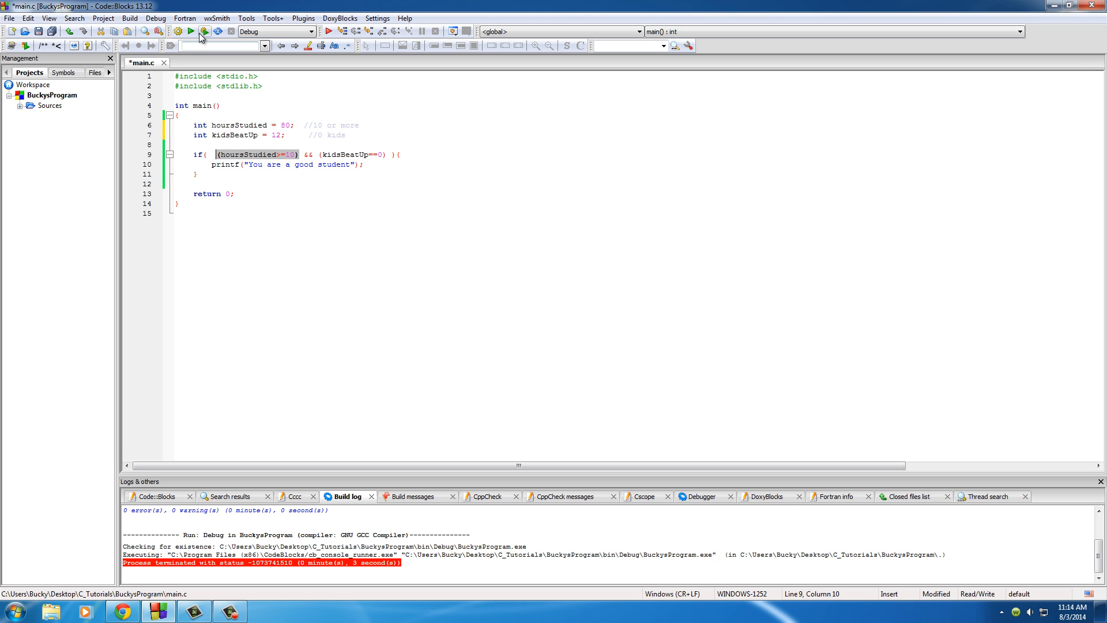
Build and run with 80 hours and 12 kids, then close the message-less console.
{"action": "left_click", "coordinate": [204, 31]}
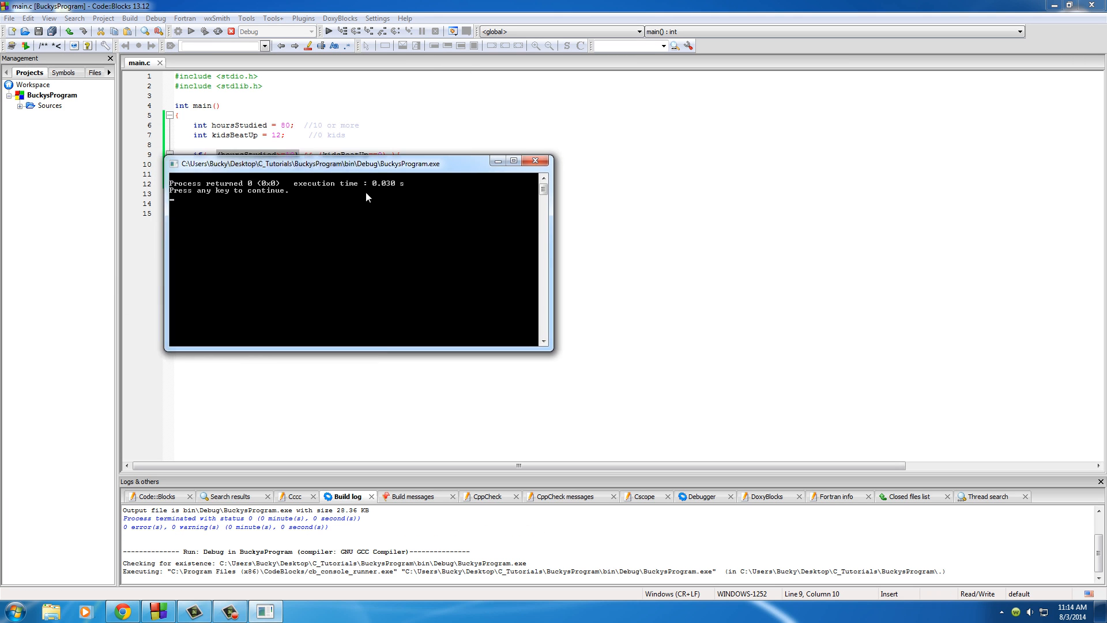
{"action": "left_click_drag", "start_coordinate": [357, 163], "coordinate": [396, 228]}
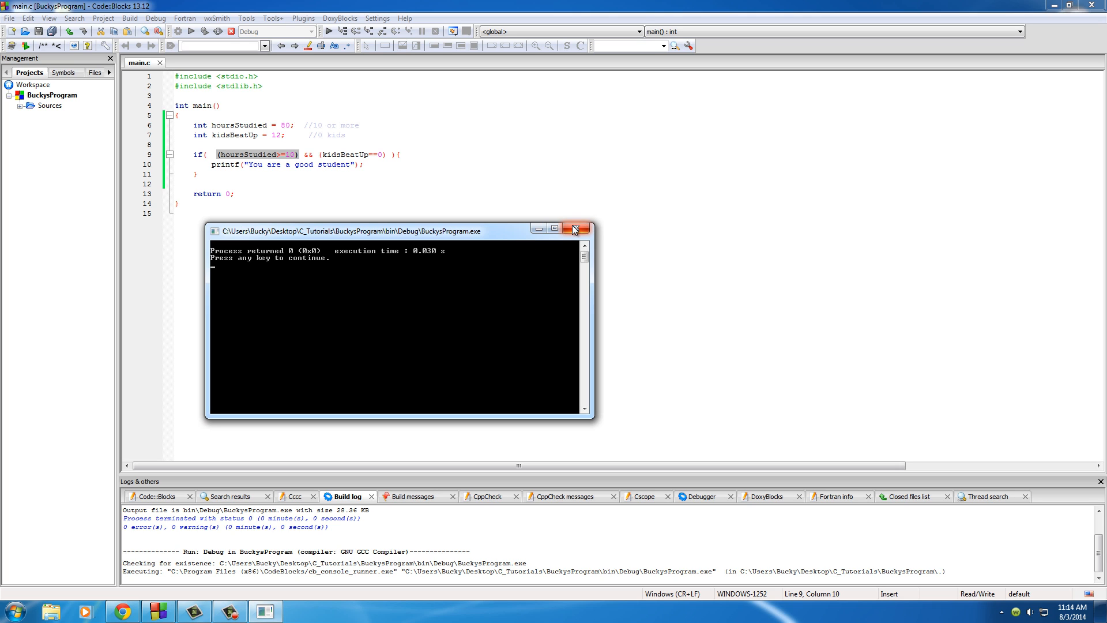
{"action": "mouse_move", "coordinate": [586, 232]}
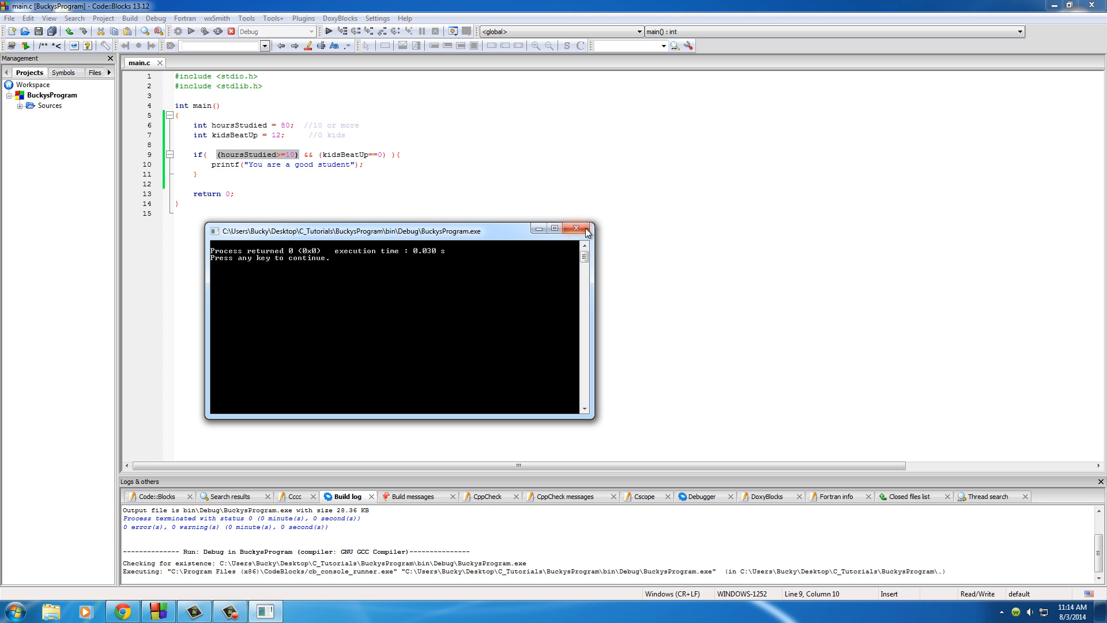
{"action": "left_click", "coordinate": [576, 227]}
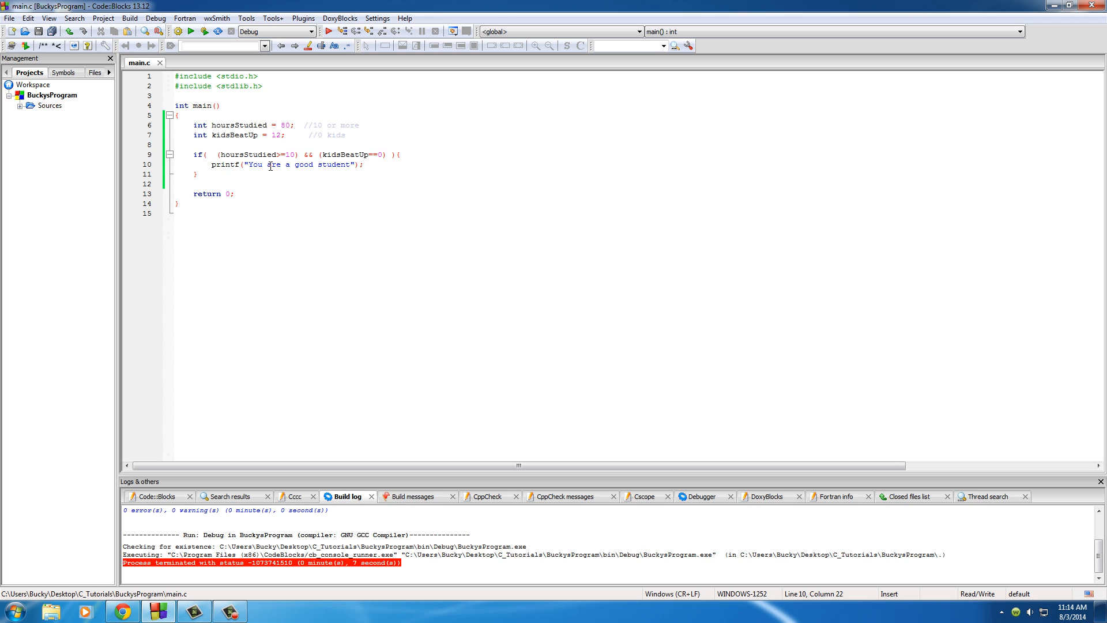
{"action": "mouse_move", "coordinate": [256, 164]}
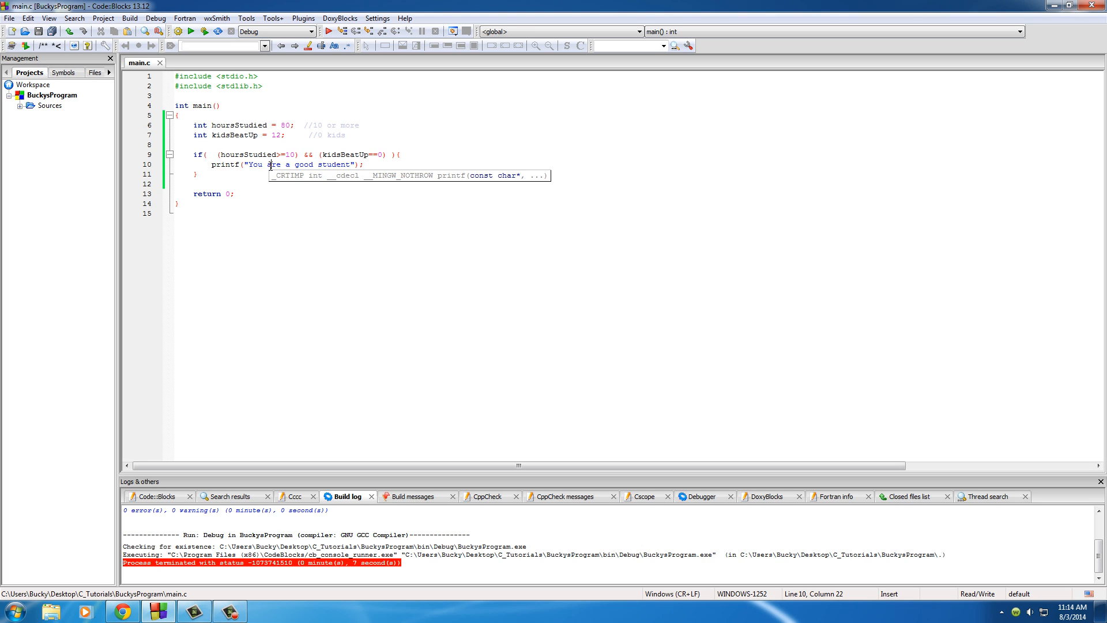
{"action": "mouse_move", "coordinate": [267, 152]}
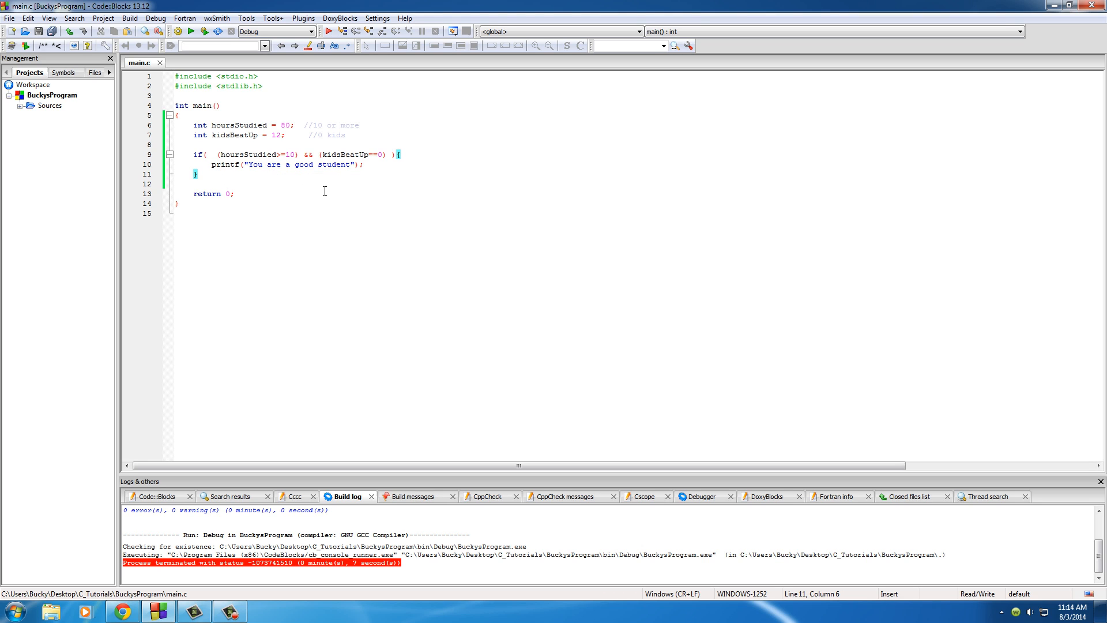
{"action": "mouse_move", "coordinate": [308, 164]}
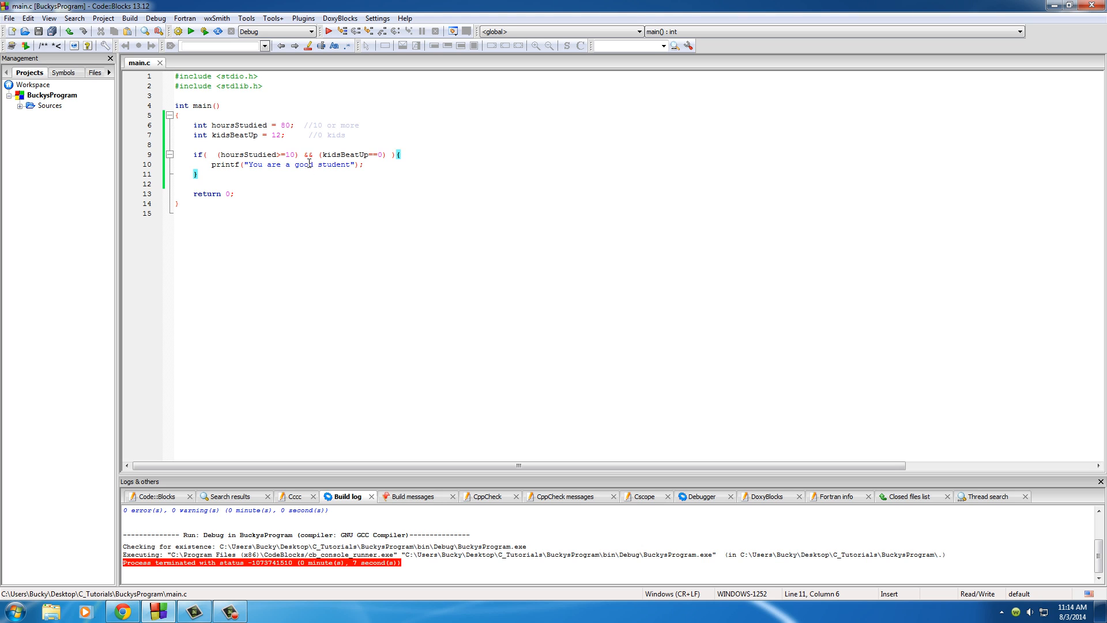
{"action": "double_click", "coordinate": [308, 154]}
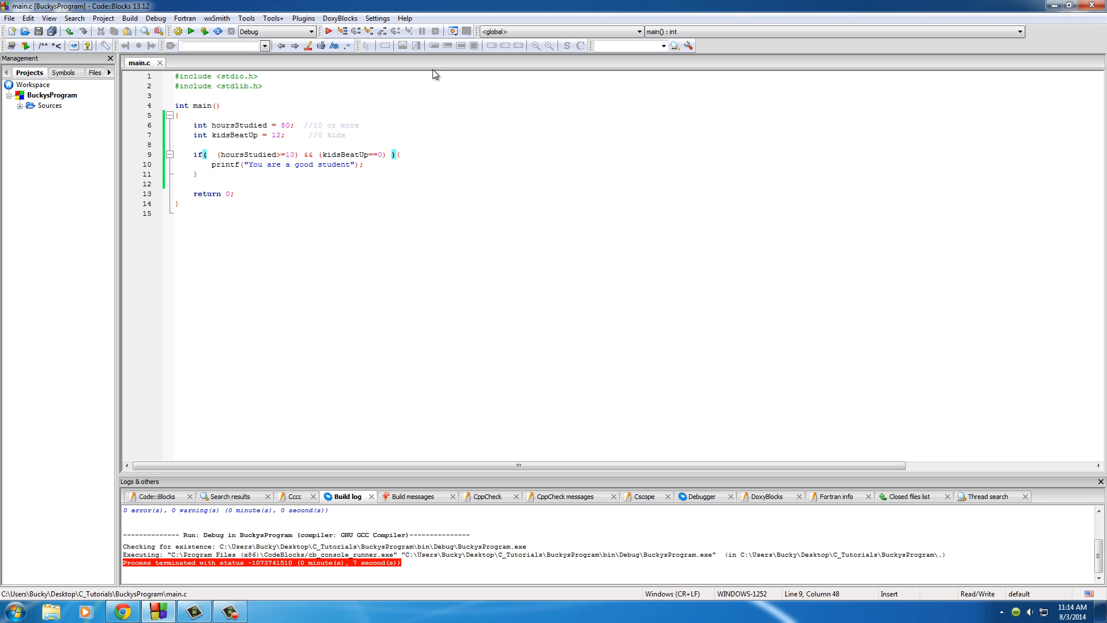
Append && (test3) to the if condition and point out each clause.
{"action": "type", "text": "&"}
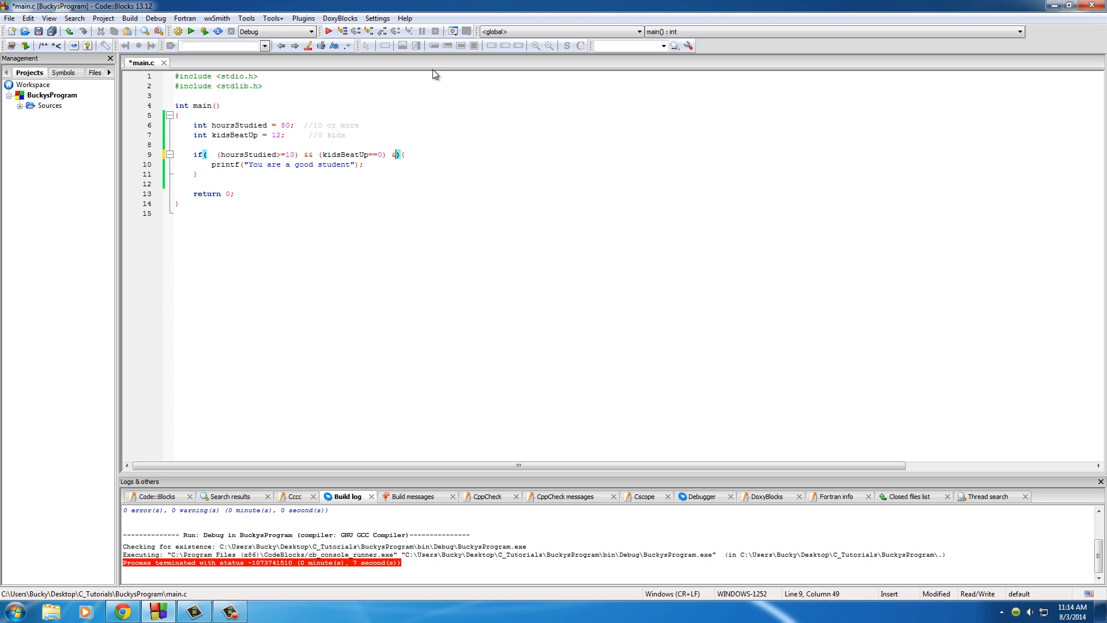
{"action": "type", "text": "&& (test"}
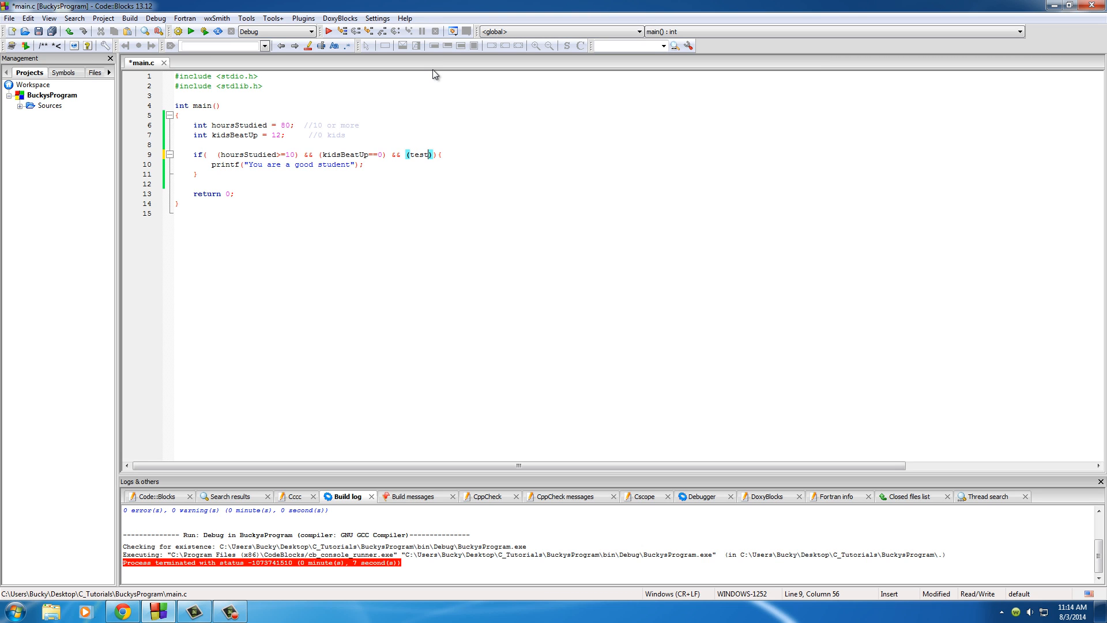
{"action": "type", "text": "3"}
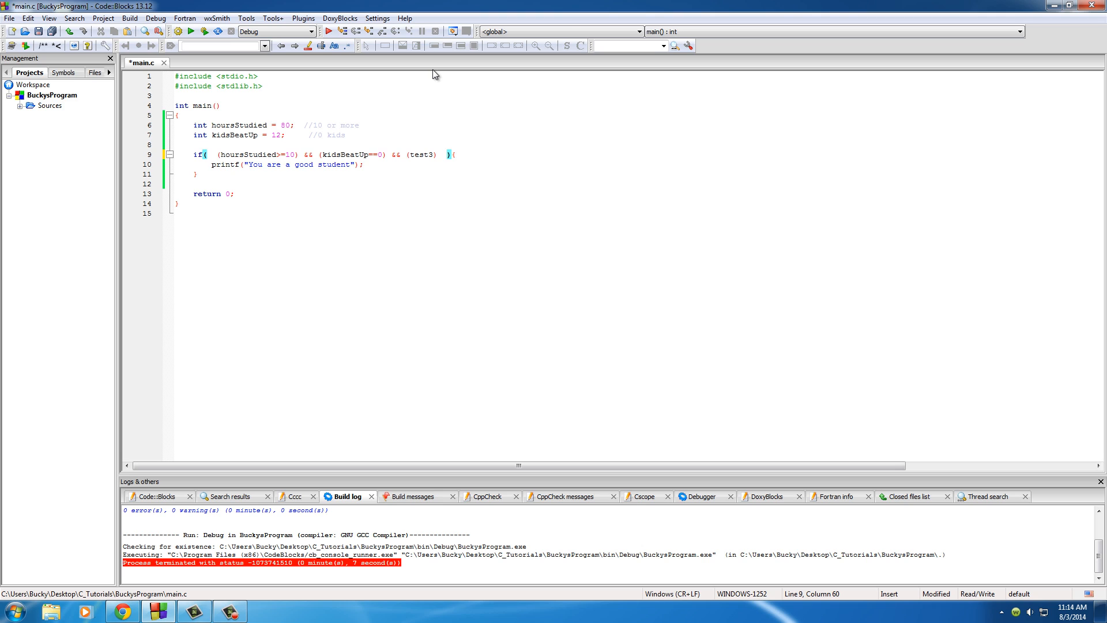
{"action": "left_click", "coordinate": [394, 155]}
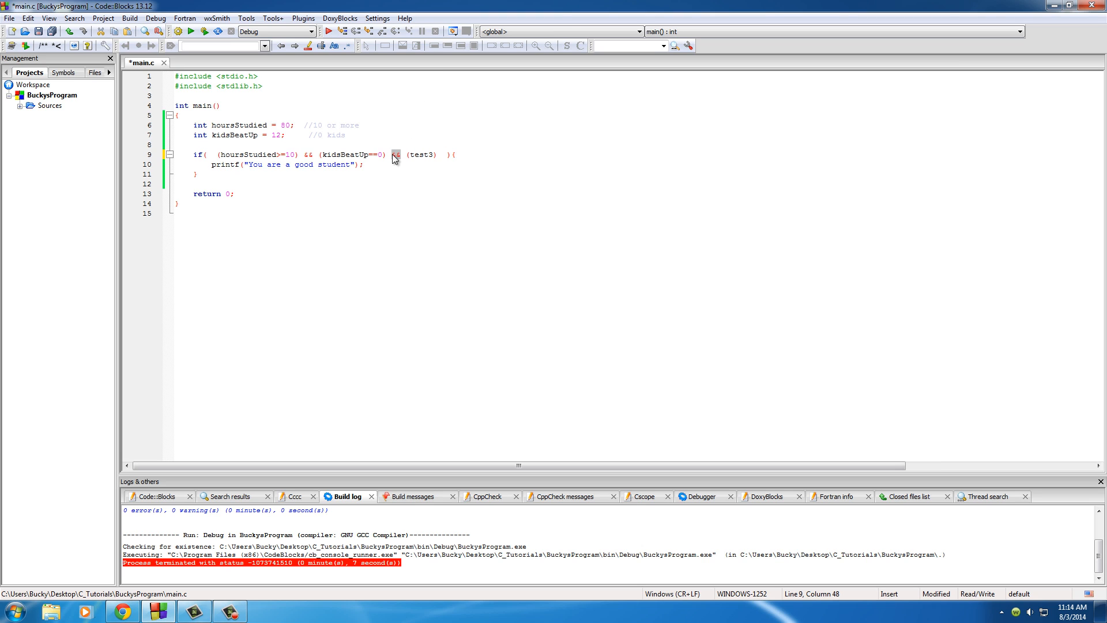
{"action": "mouse_move", "coordinate": [429, 166]}
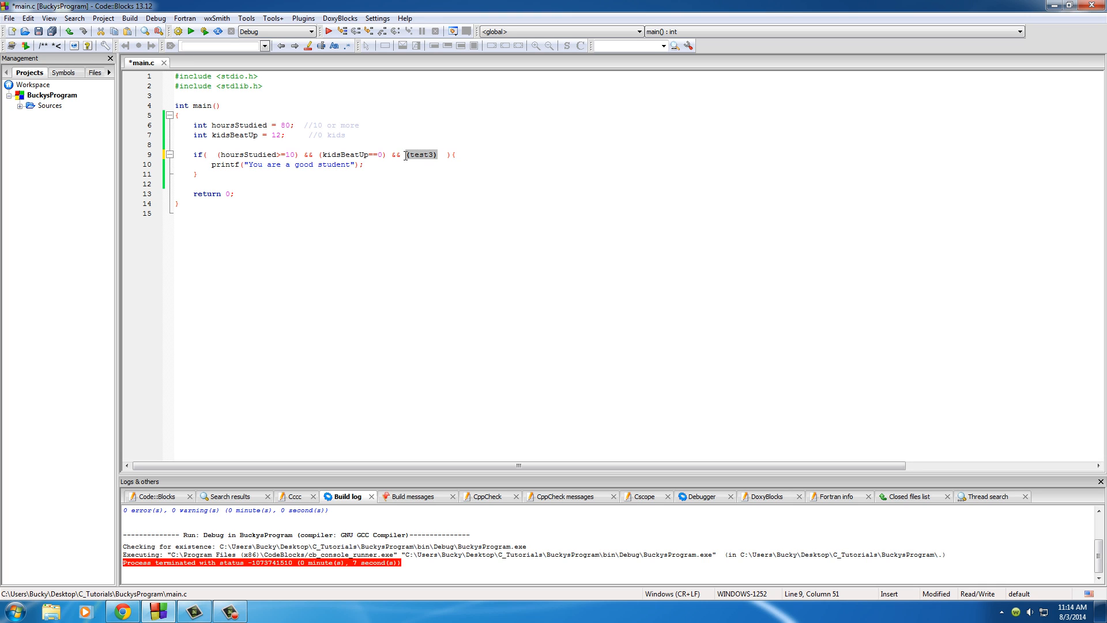
{"action": "left_click", "coordinate": [318, 164]}
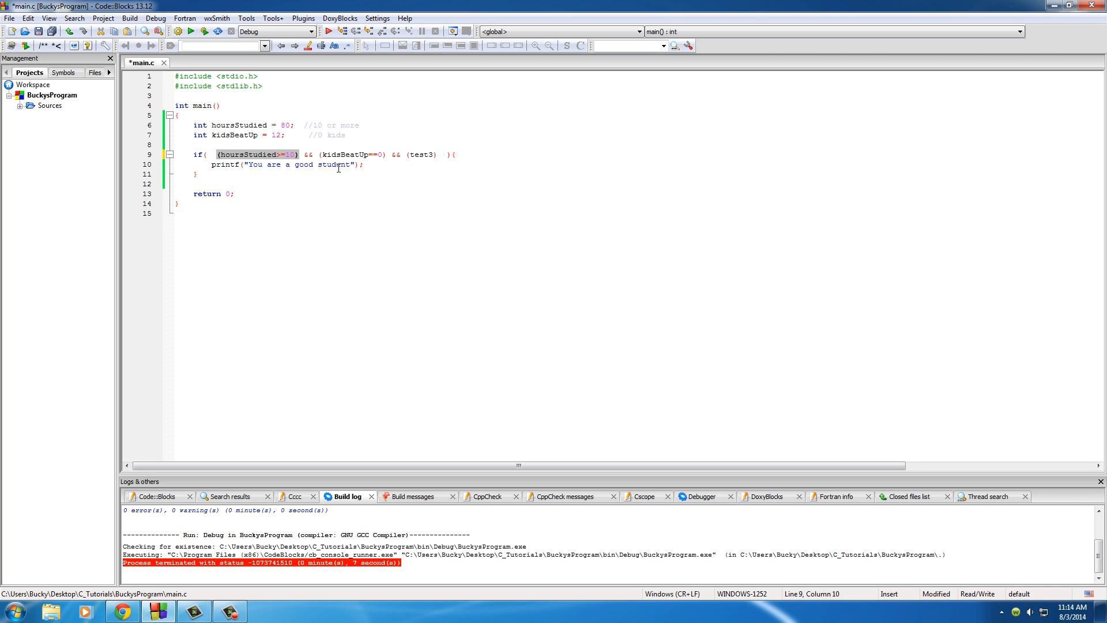
{"action": "mouse_move", "coordinate": [339, 164]}
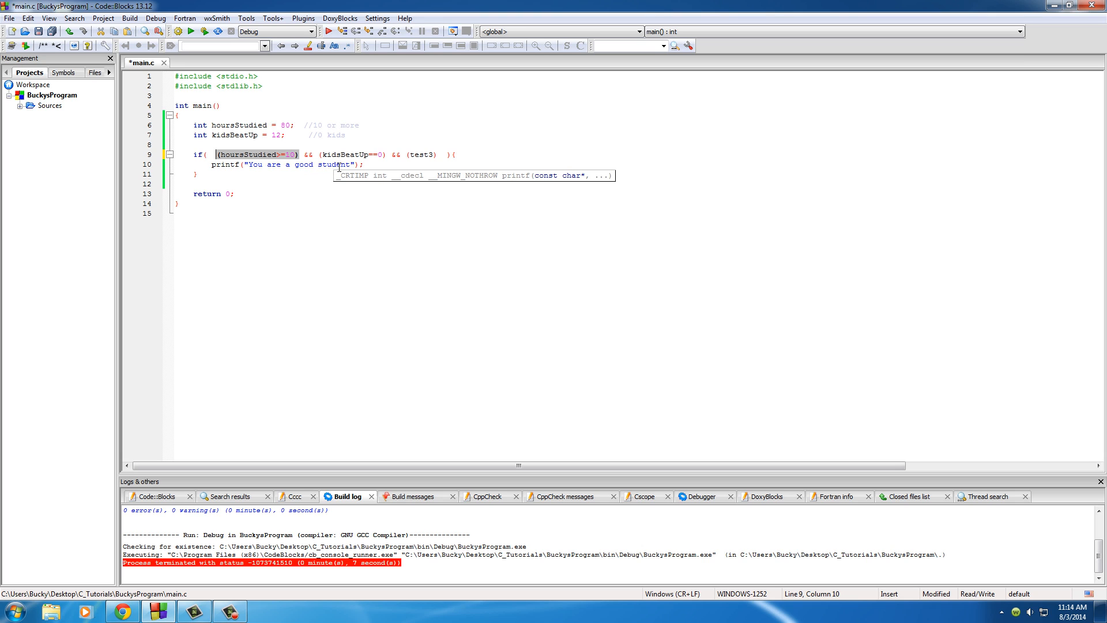
{"action": "left_click", "coordinate": [289, 154]}
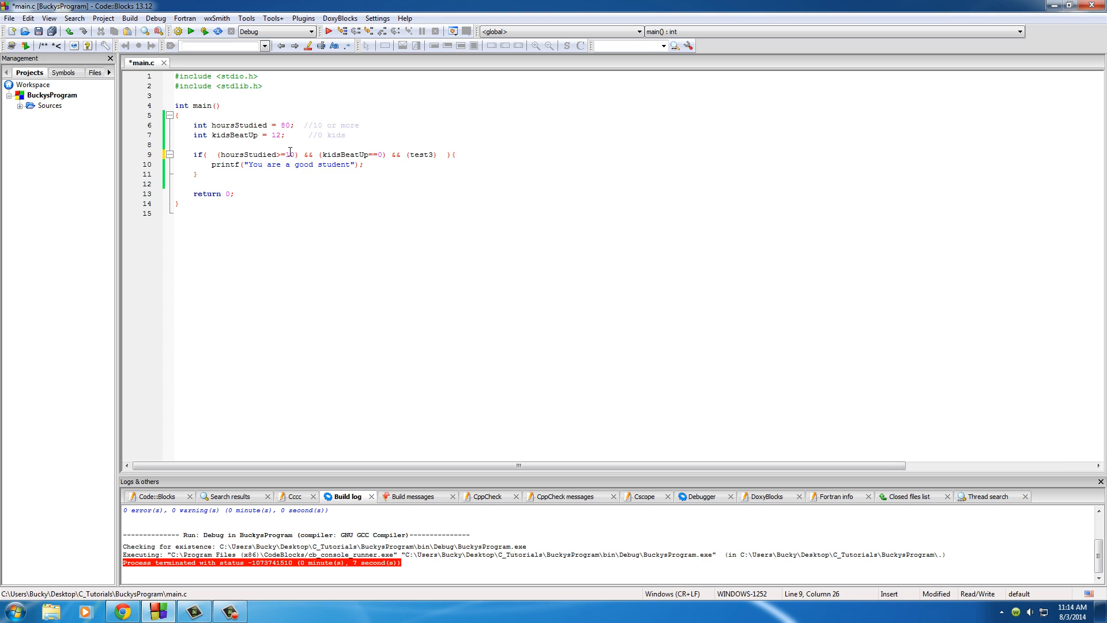